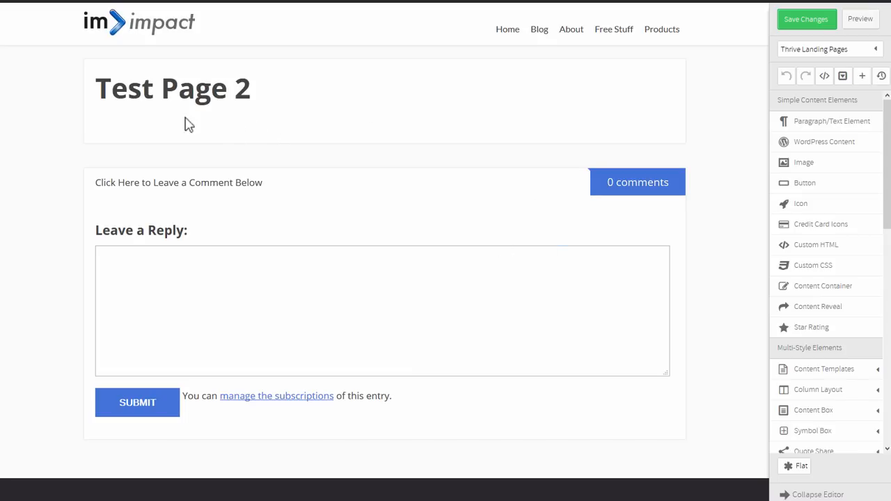
mouse_move(743, 150)
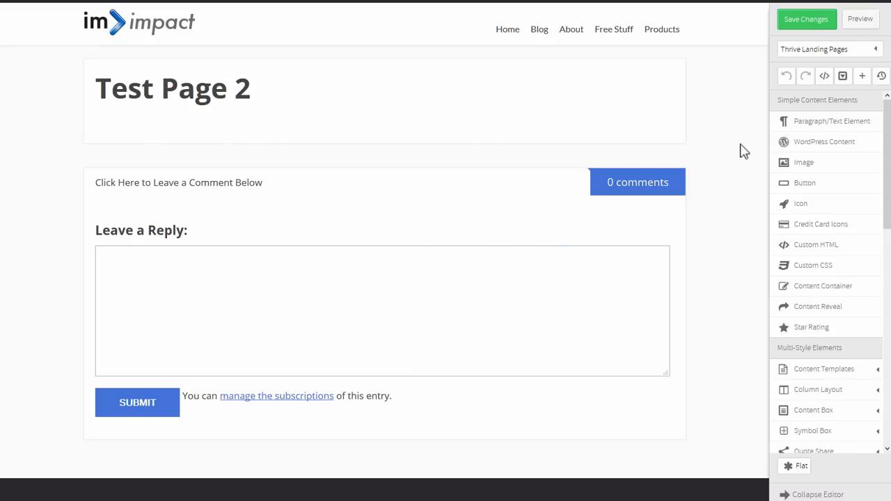
Scroll the element panel down toward the Advanced Elements section for the Post Grid
scroll(down, 3)
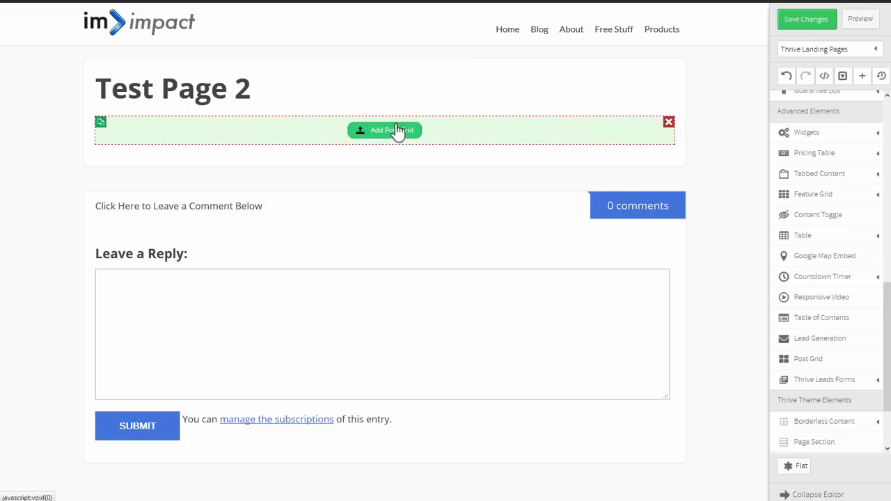
mouse_move(439, 132)
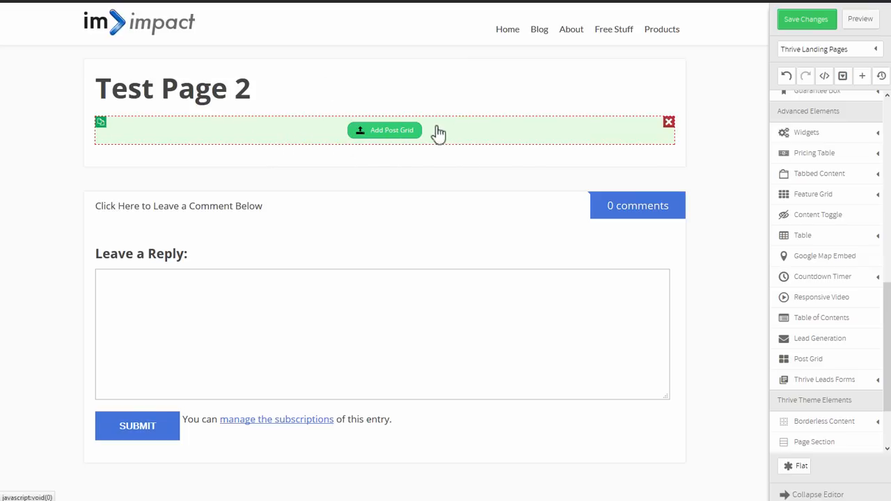
Bring up the new post grid's settings dialog via Add Post Grid
click(384, 130)
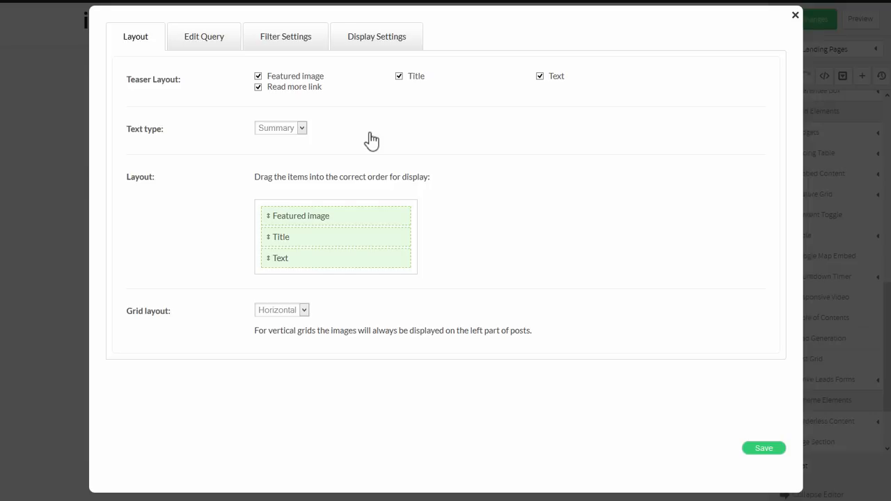
mouse_move(149, 59)
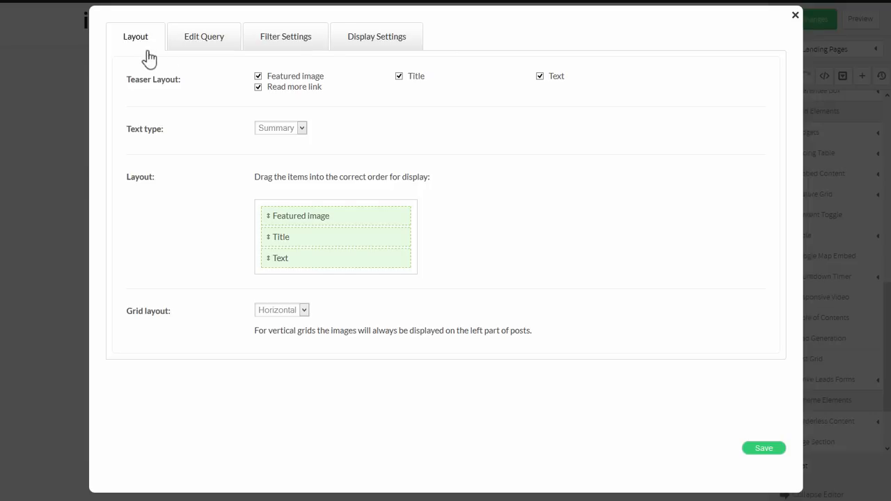
mouse_move(625, 200)
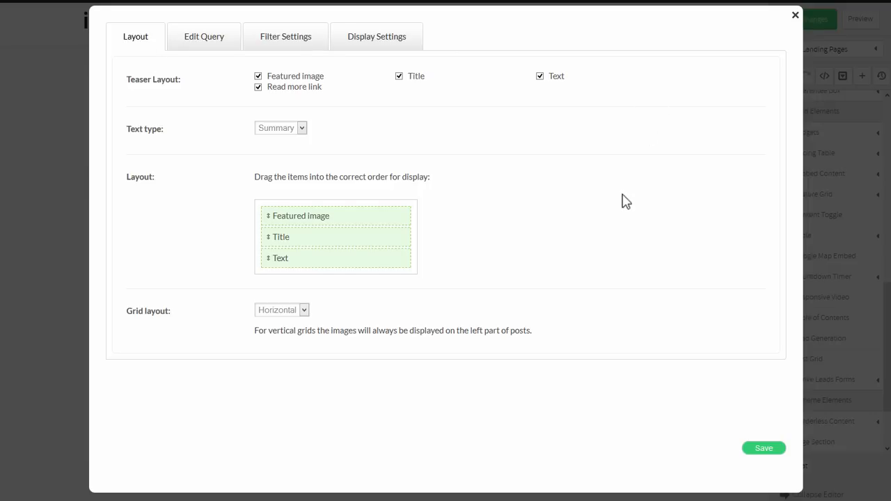
mouse_move(763, 449)
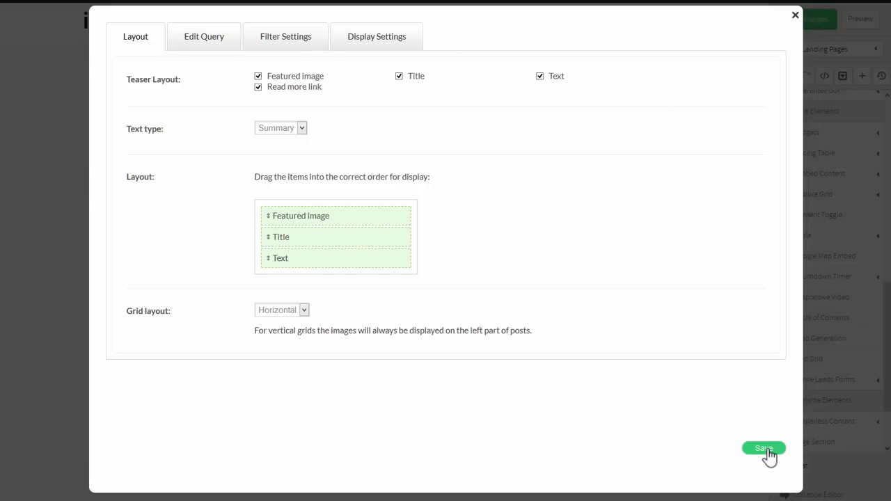
Accept the default post grid settings and review the generated post cards on the page
click(763, 448)
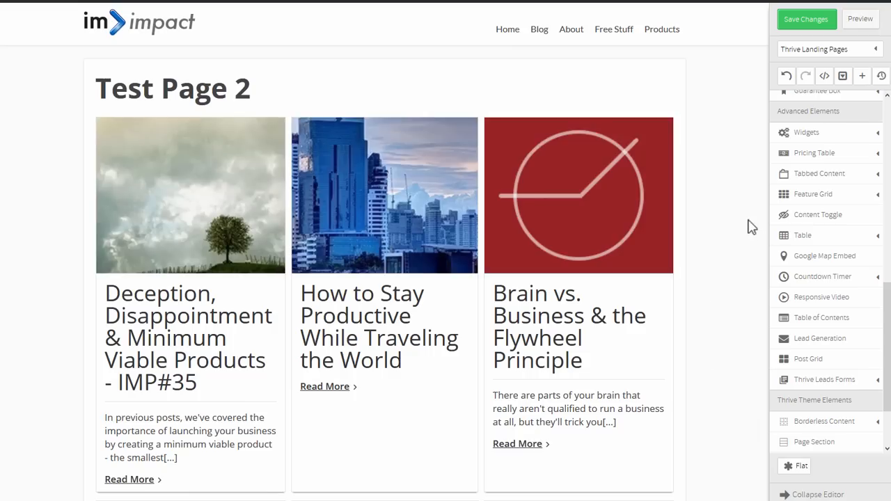
scroll(down, 3)
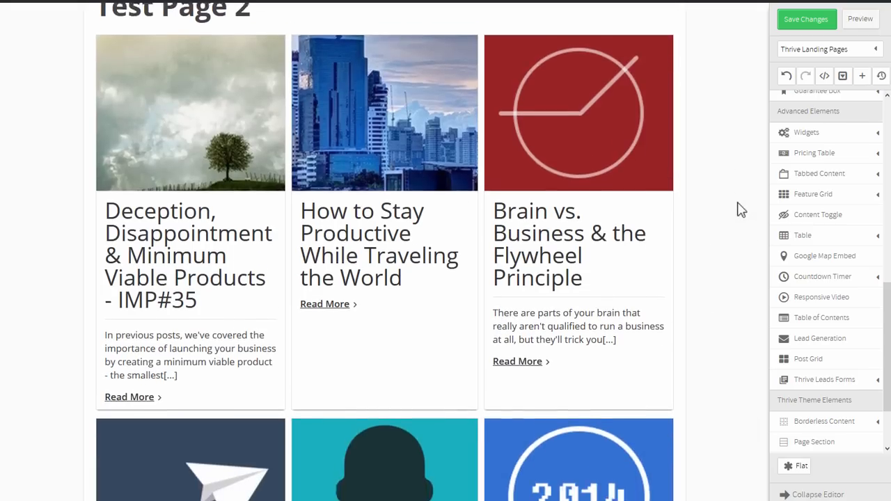
scroll(down, 3)
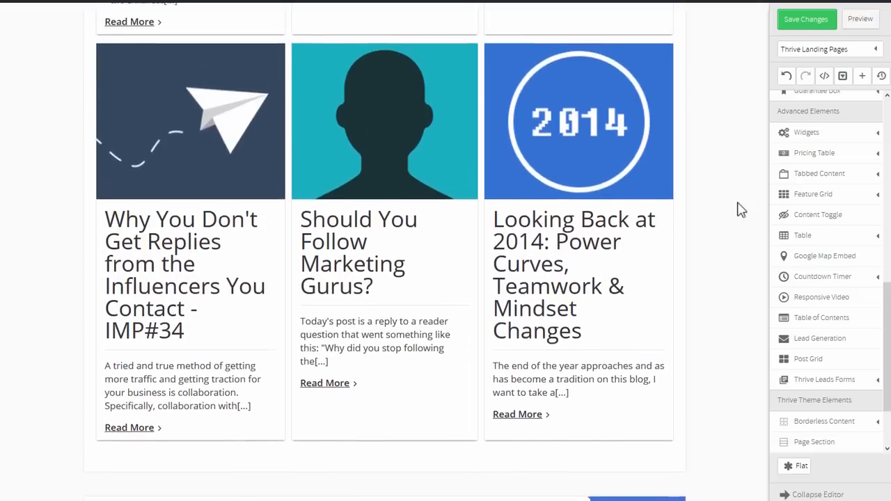
scroll(up, 3)
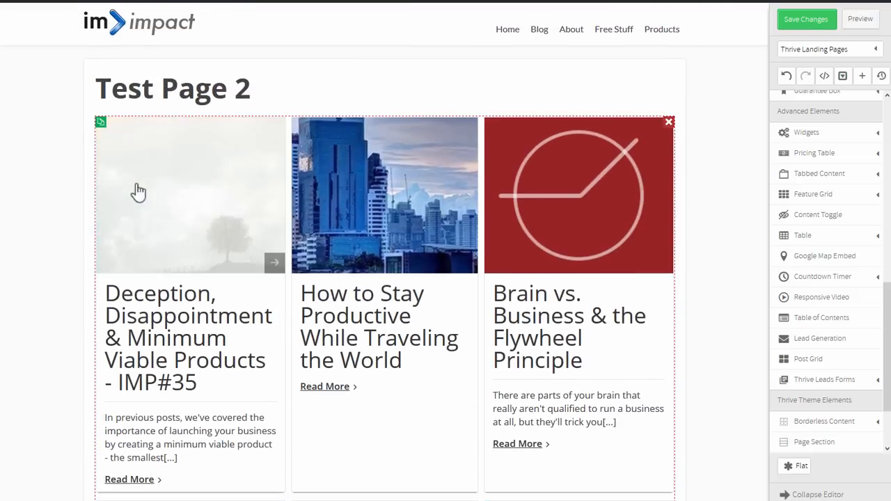
scroll(down, 3)
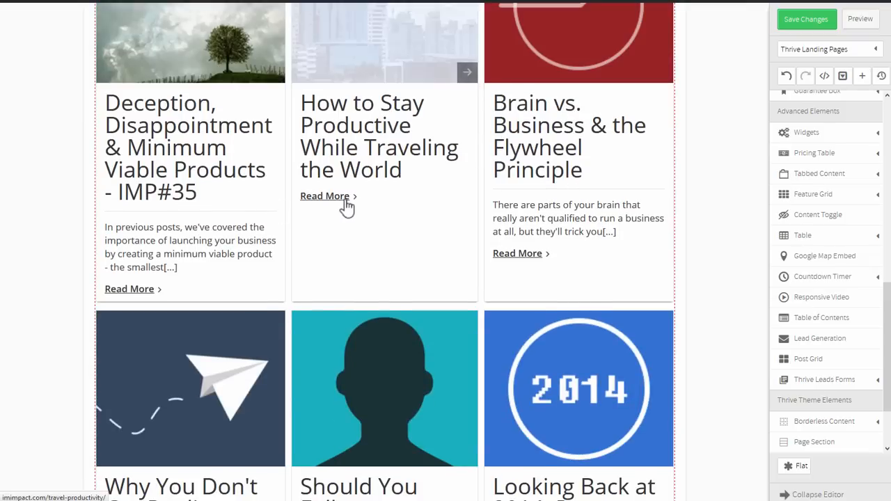
scroll(down, 3)
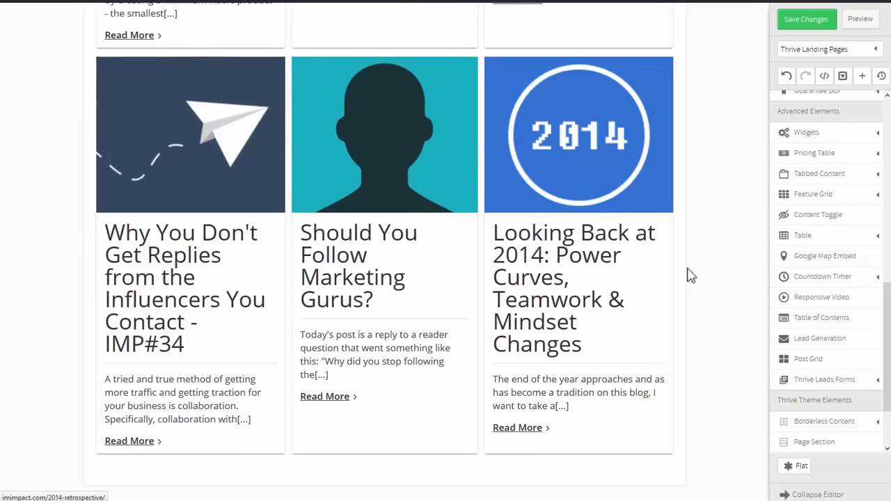
scroll(up, 3)
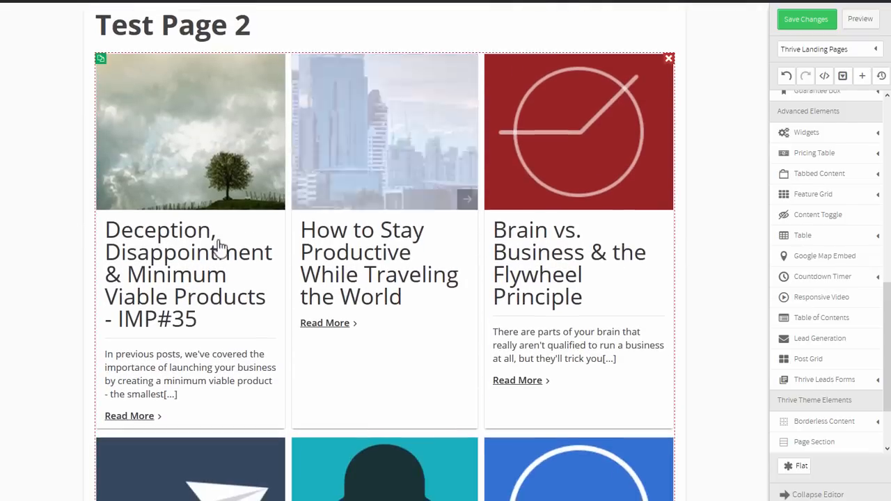
scroll(down, 3)
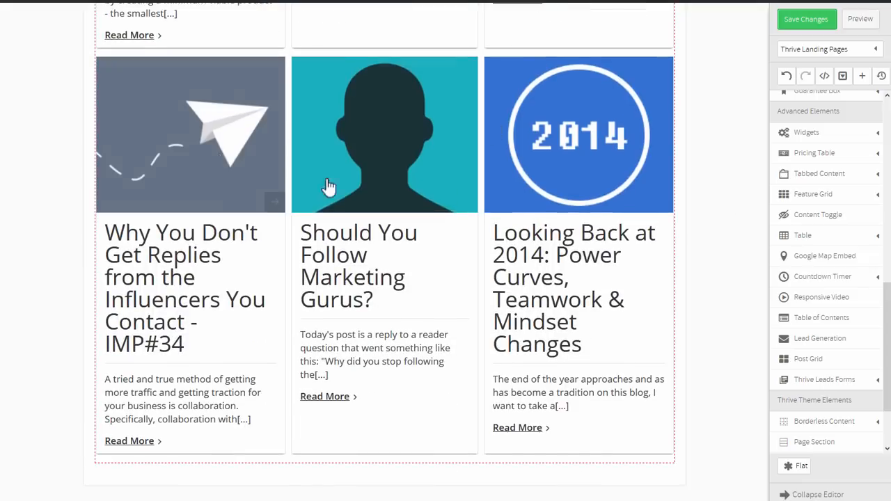
scroll(up, 3)
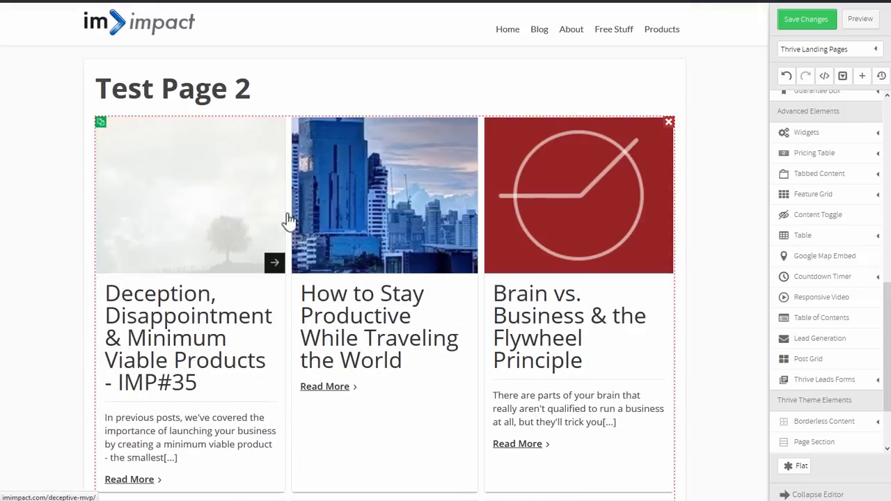
mouse_move(253, 301)
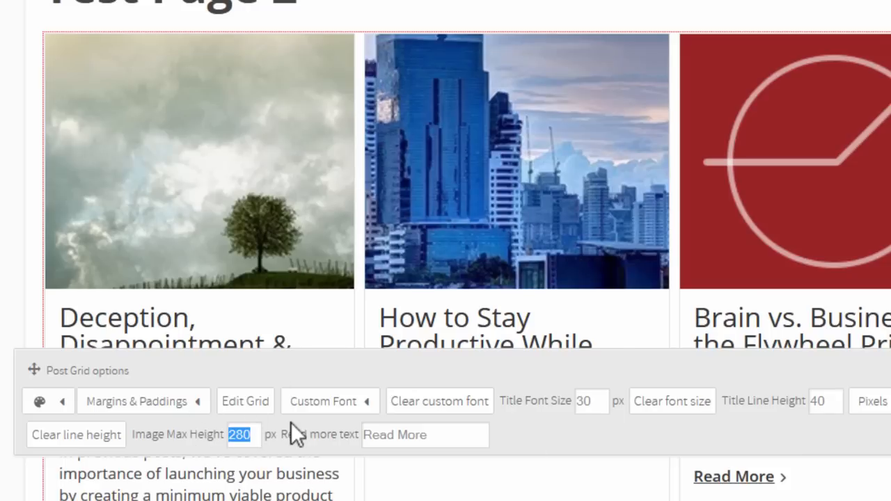
Set the post grid's Image Max Height to 150 px and review the shorter images
text(150)
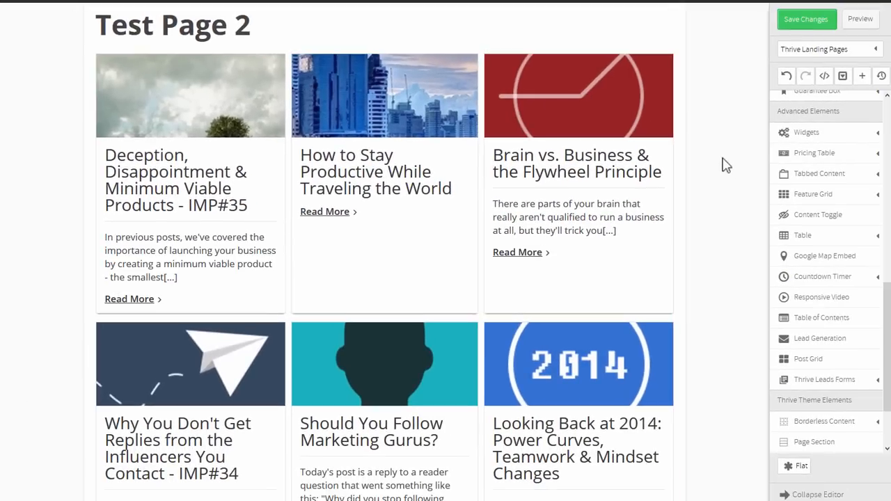
scroll(down, 3)
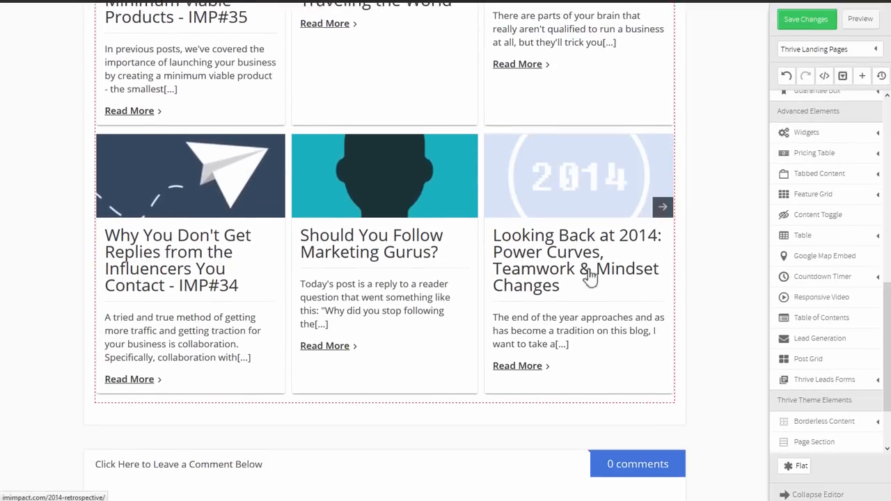
Keep teaser parts as featured image, title, text and switch the grid layout to Vertical
scroll(up, 3)
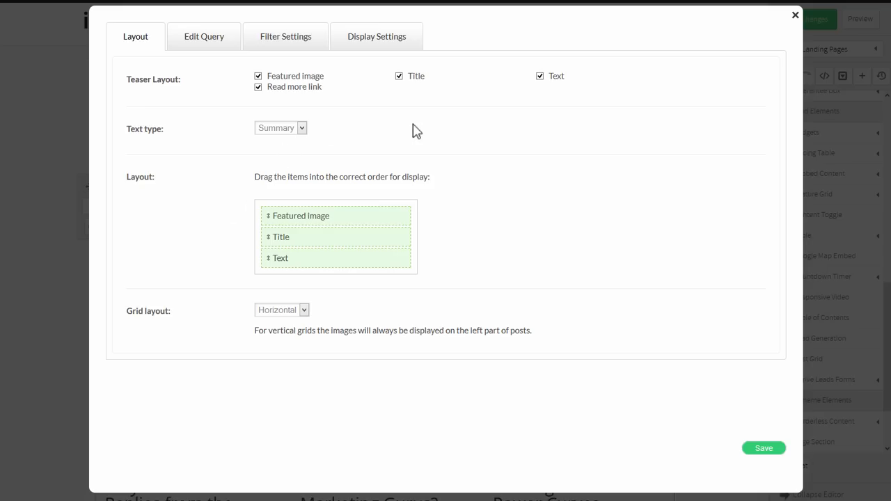
mouse_move(551, 287)
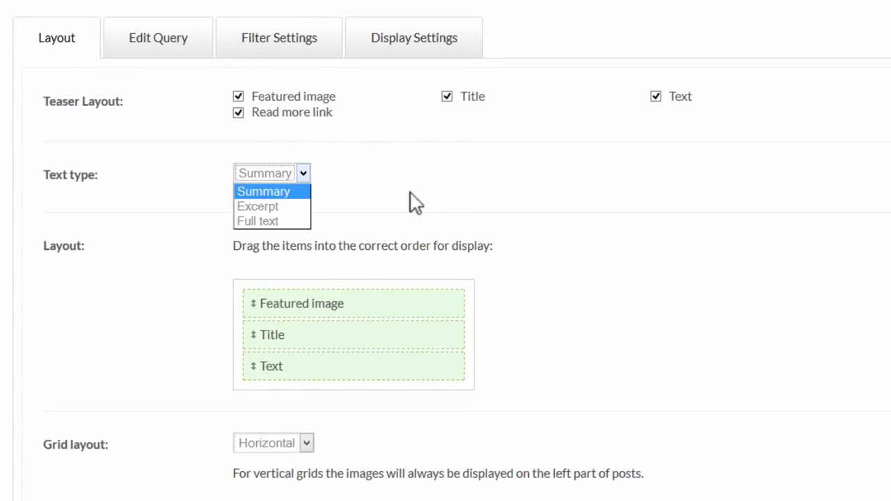
mouse_move(295, 206)
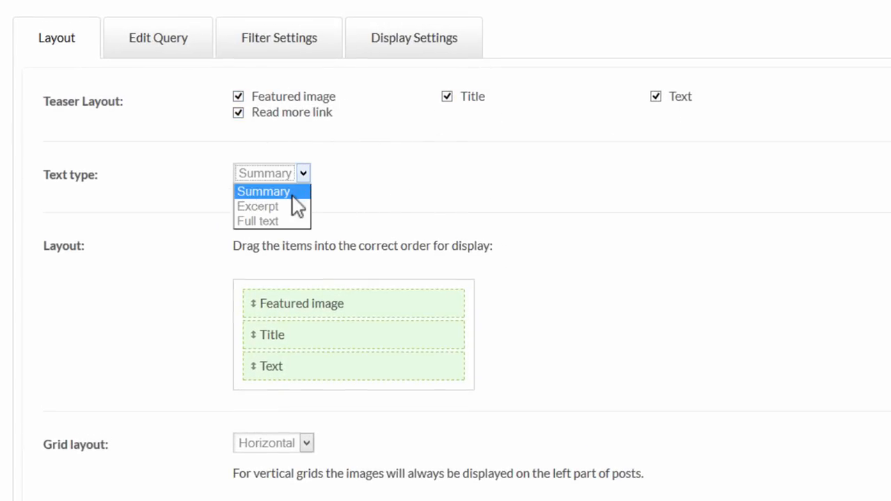
mouse_move(278, 221)
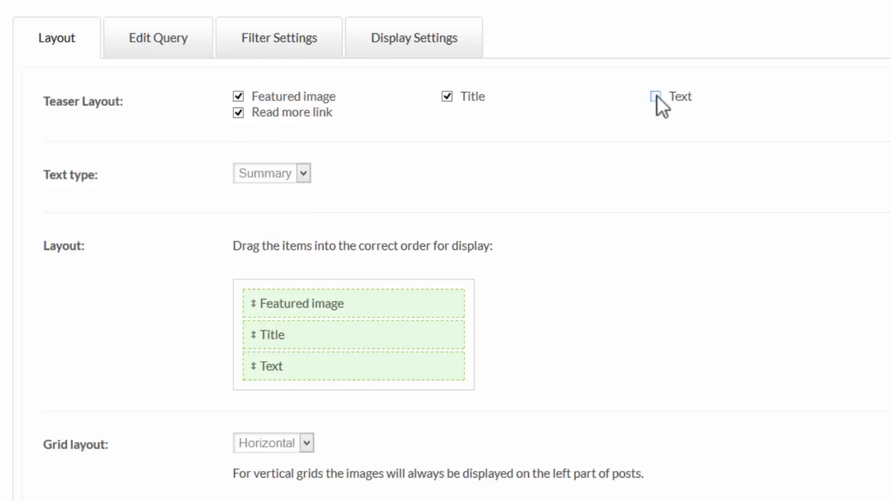
click(655, 96)
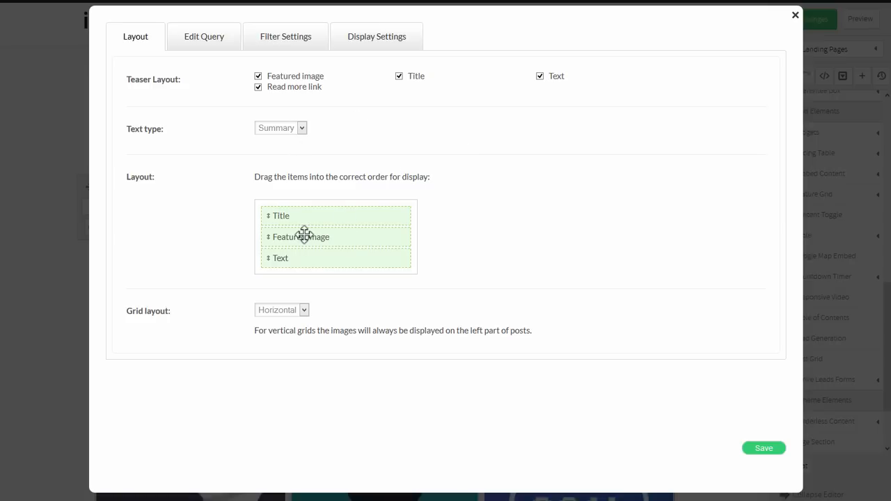
drag(300, 237, 301, 215)
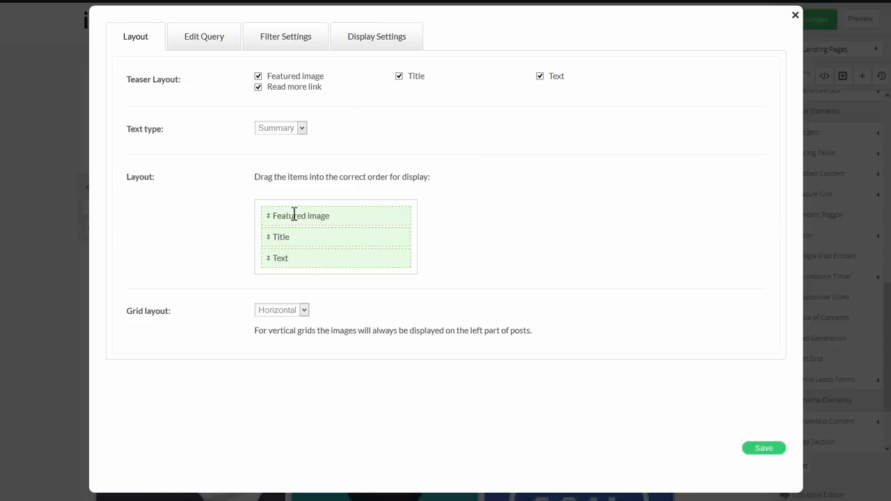
click(281, 309)
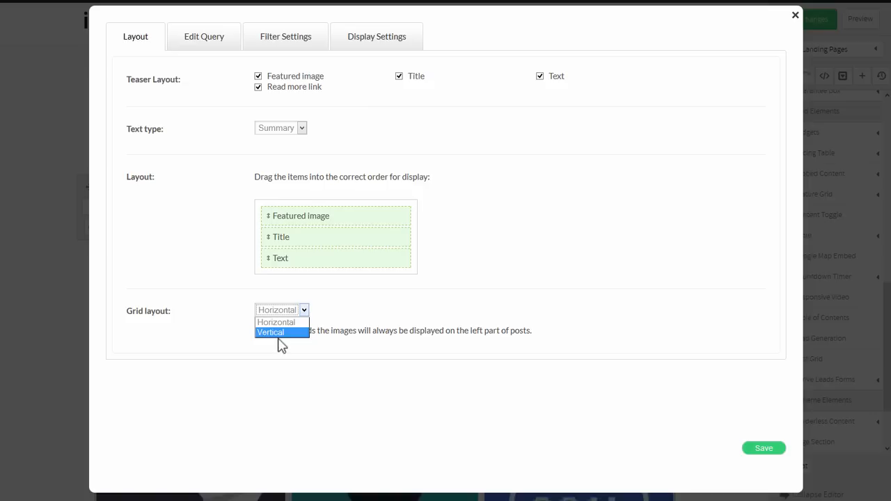
click(270, 332)
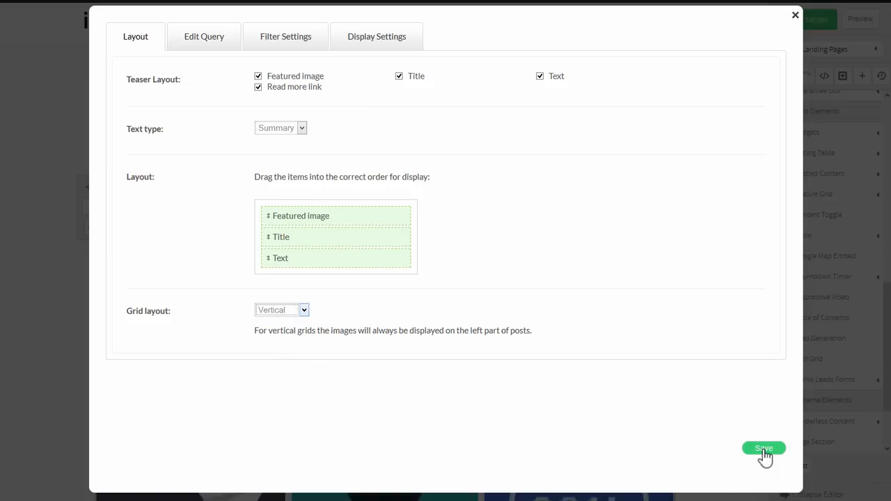
Save the vertical grid settings and review the stacked posts on Test Page 2
click(764, 448)
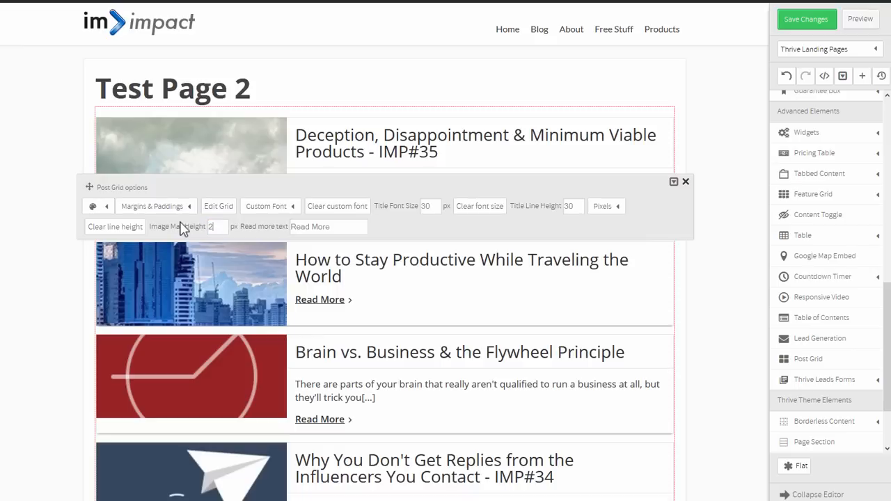
click(685, 181)
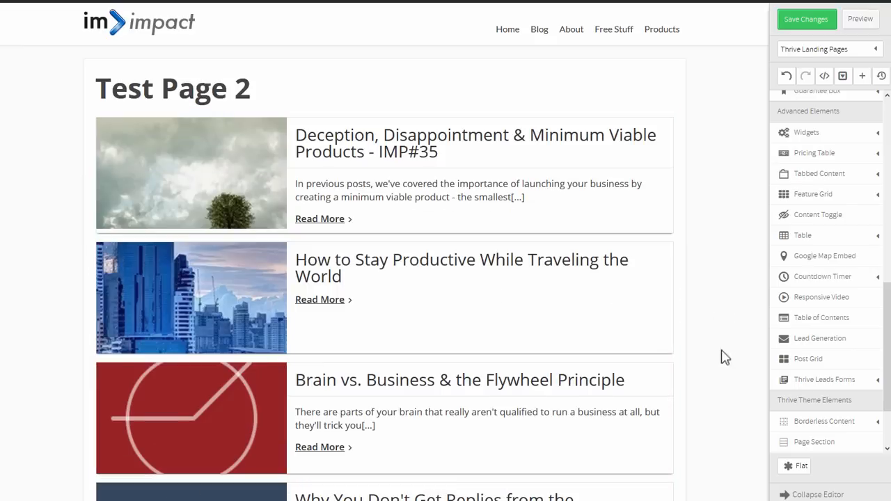
scroll(down, 3)
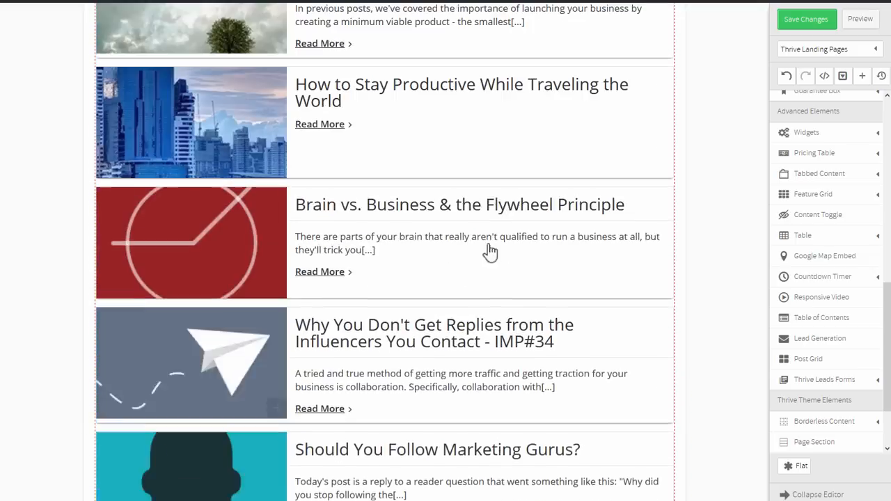
scroll(up, 3)
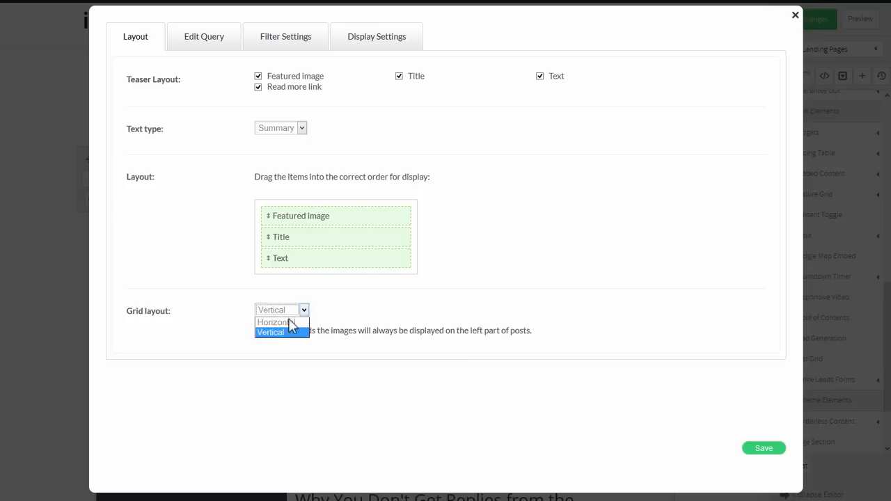
In Edit Query, show 8 posts starting at 0, ordered by date descending
click(203, 36)
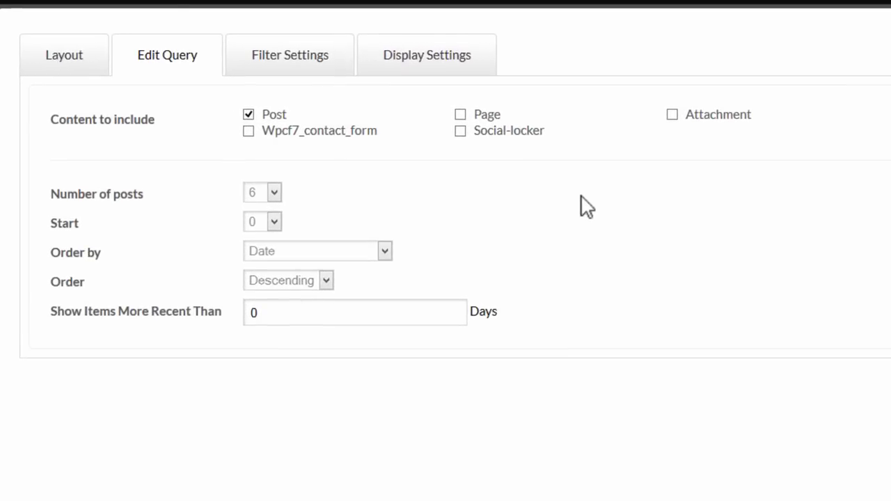
mouse_move(262, 154)
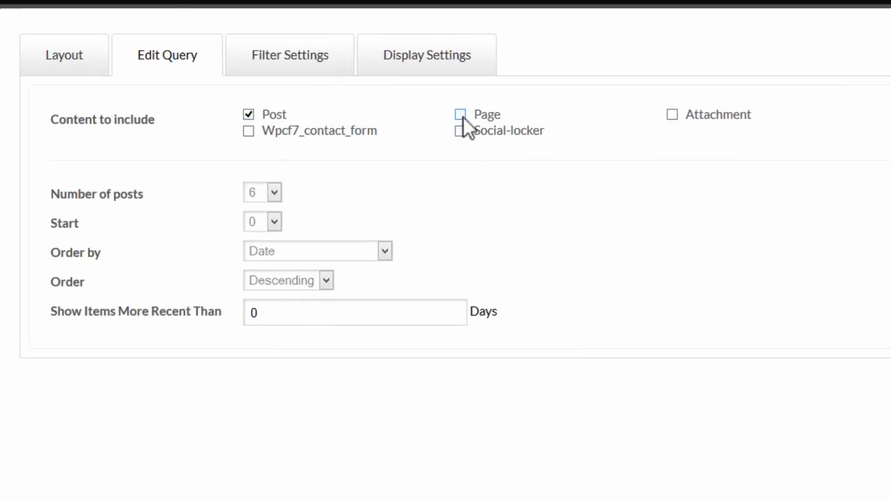
mouse_move(426, 158)
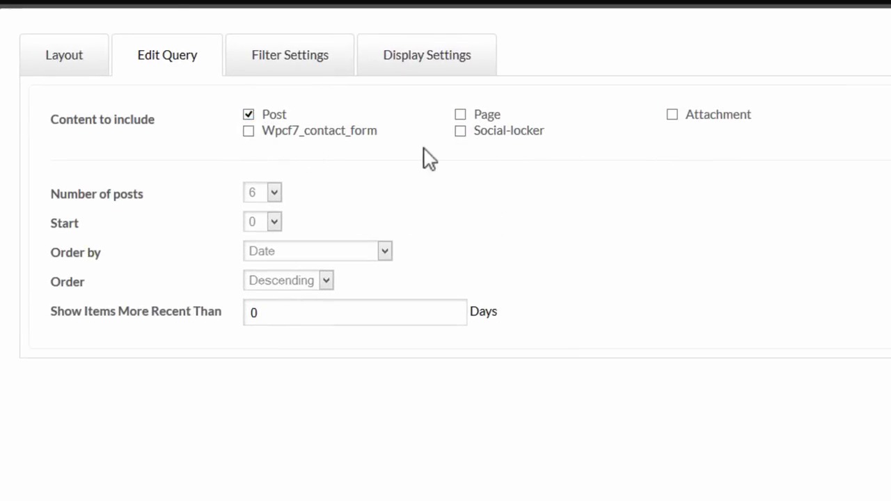
mouse_move(651, 156)
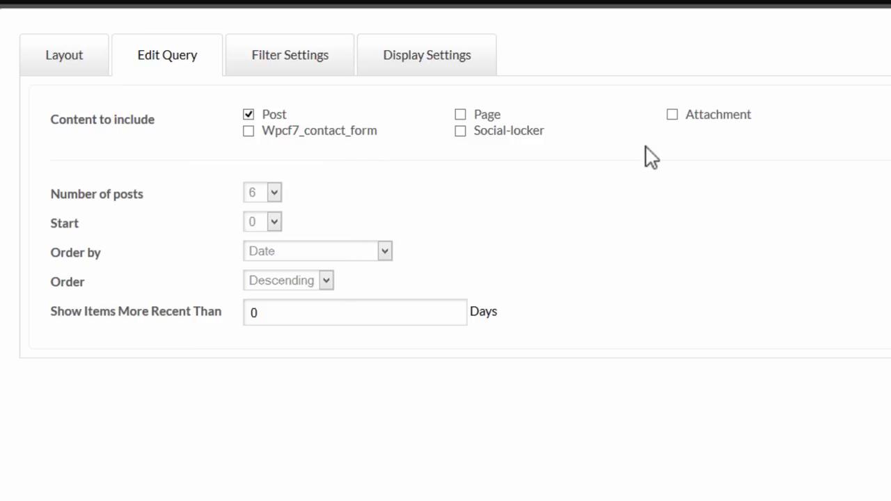
click(272, 192)
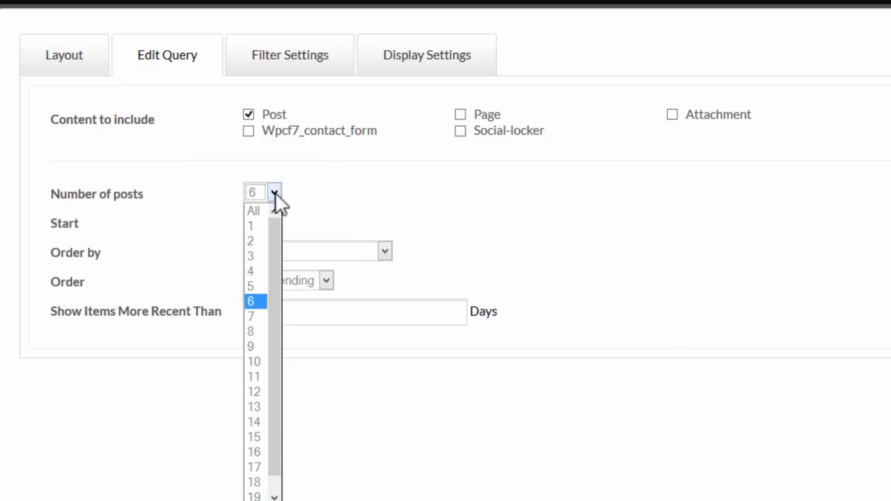
click(250, 331)
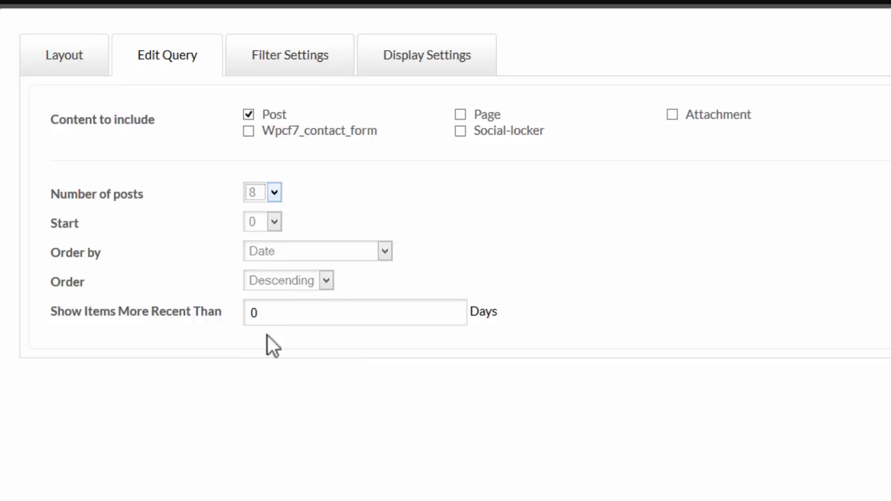
click(261, 221)
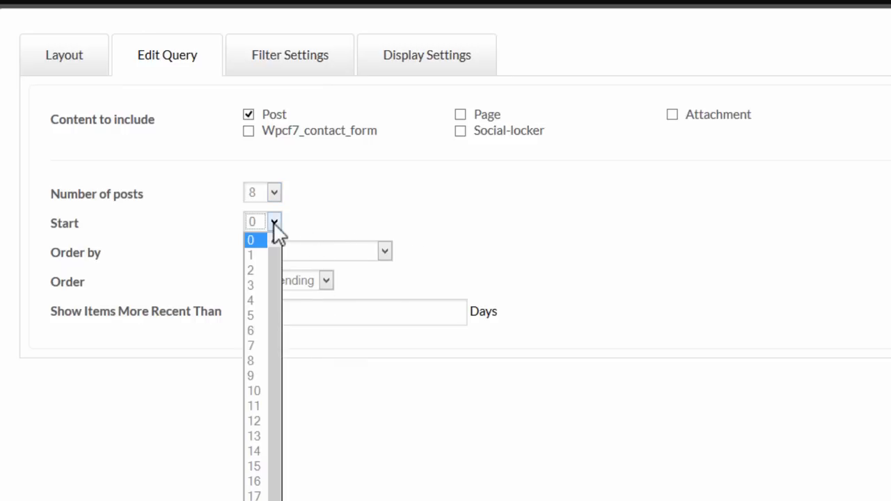
click(250, 240)
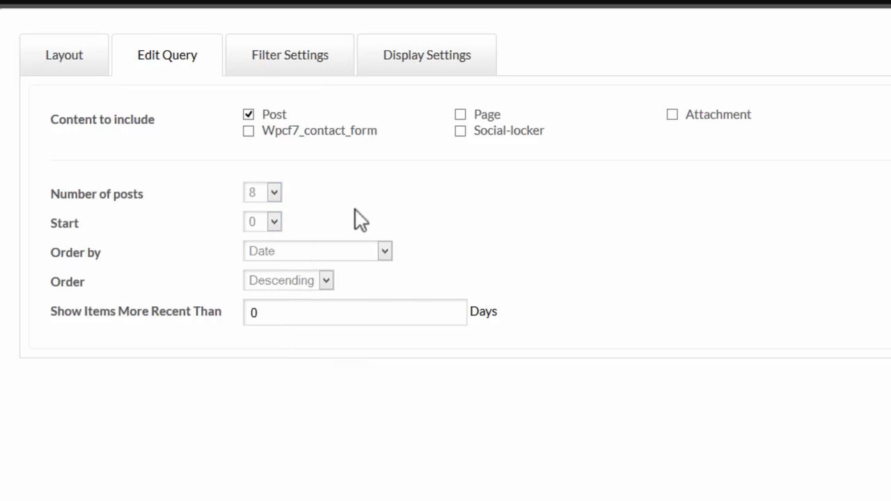
click(384, 251)
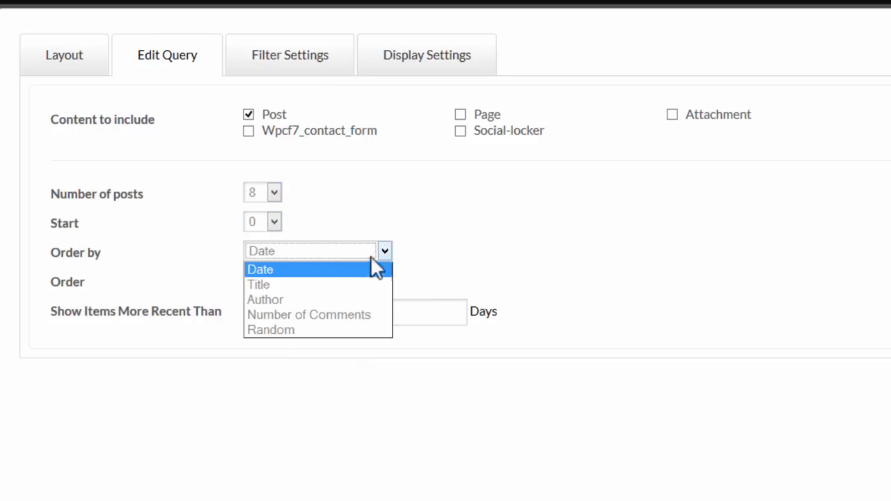
mouse_move(303, 285)
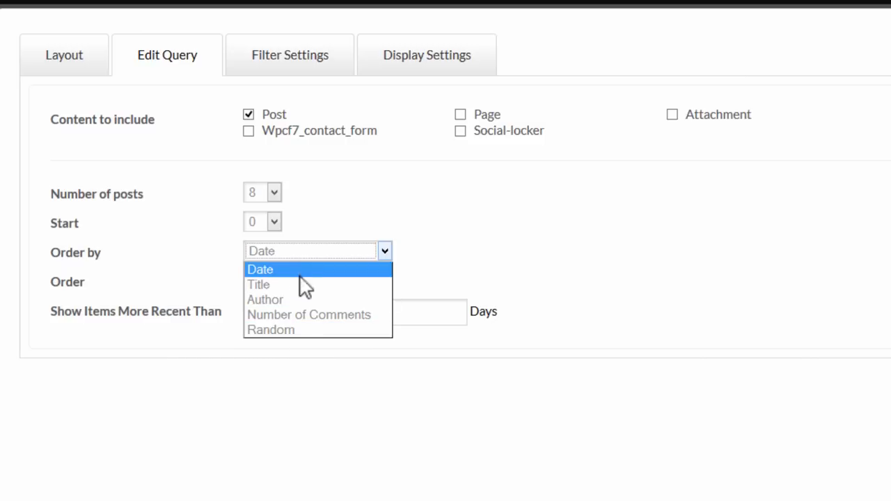
mouse_move(271, 300)
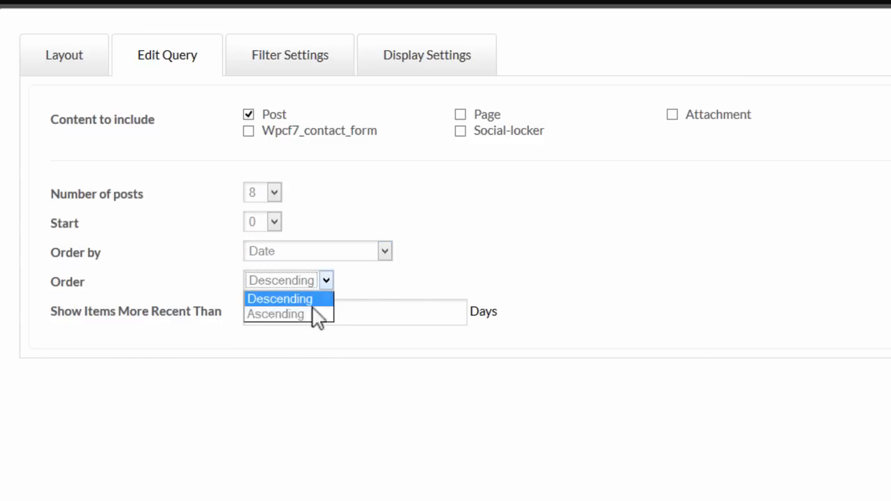
click(279, 298)
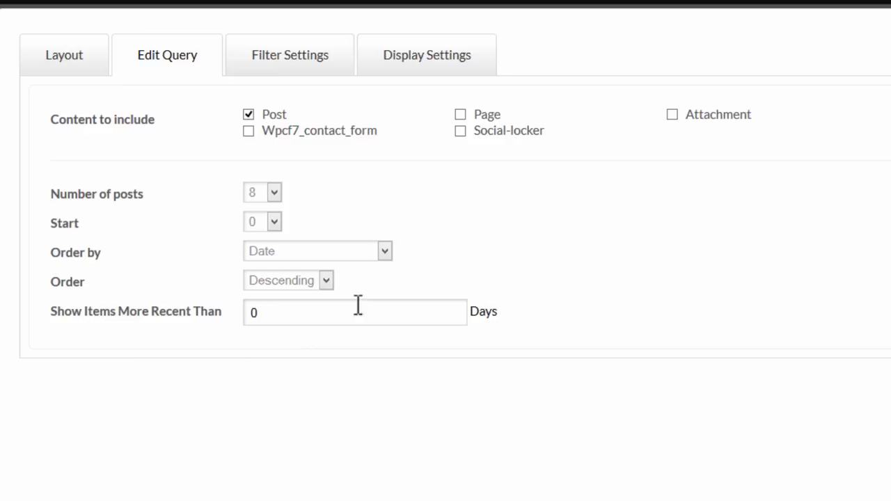
mouse_move(323, 67)
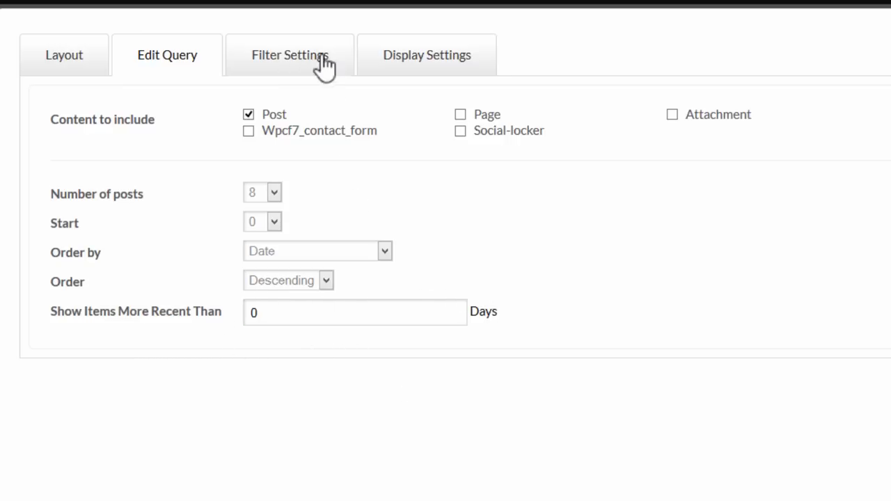
Preview individual post suggestions in Filter Settings, then dismiss them leaving all filters empty
click(290, 56)
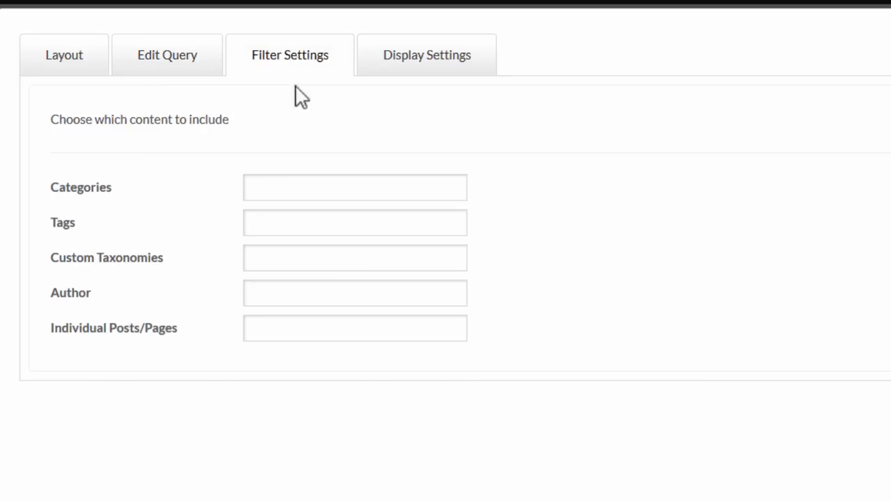
mouse_move(716, 244)
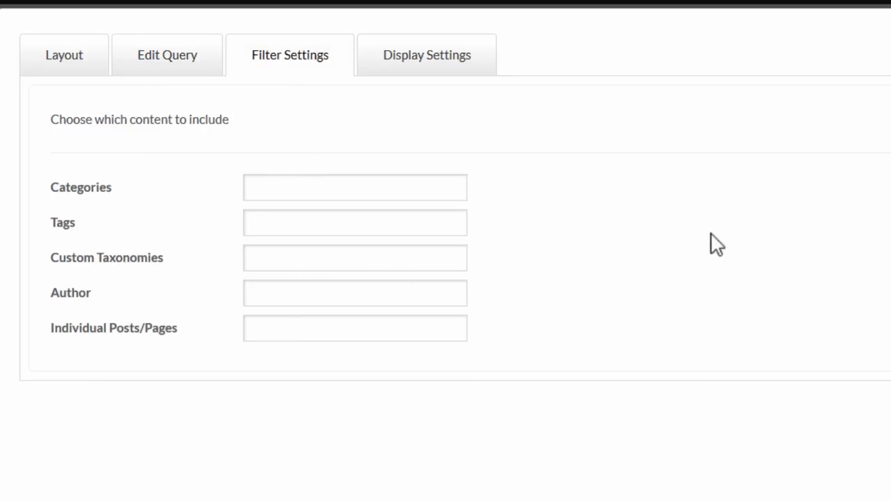
text(m)
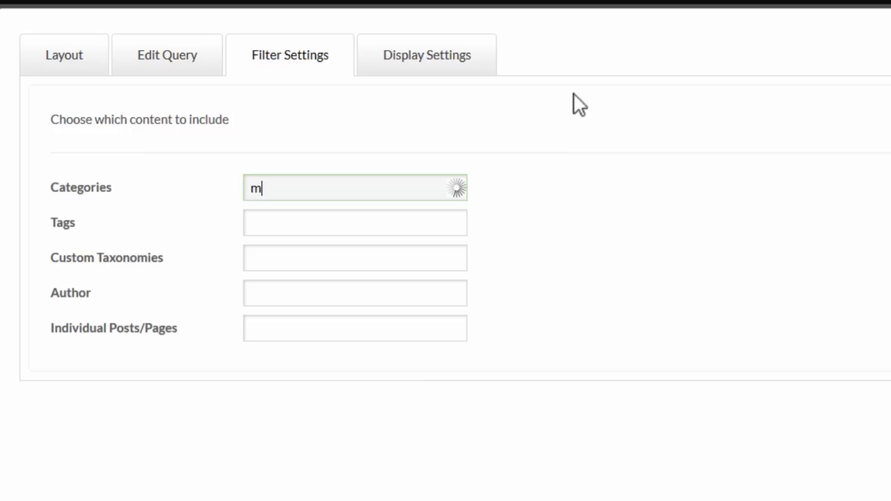
mouse_move(278, 263)
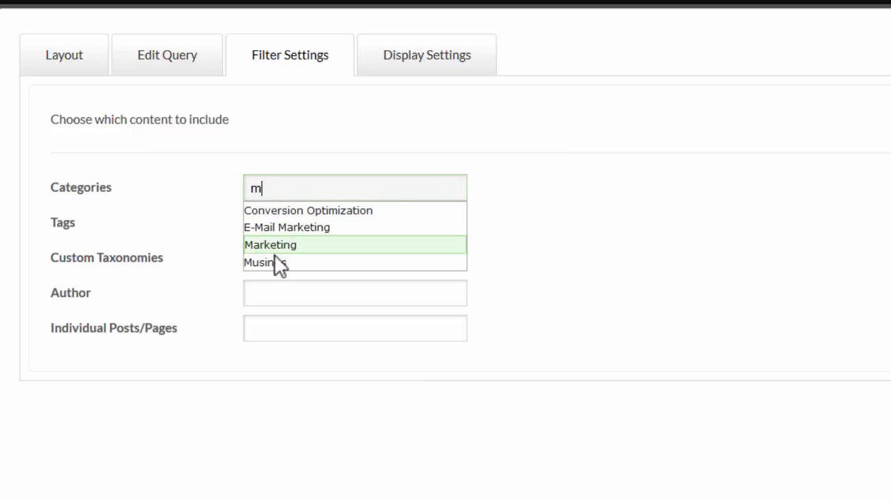
mouse_move(272, 262)
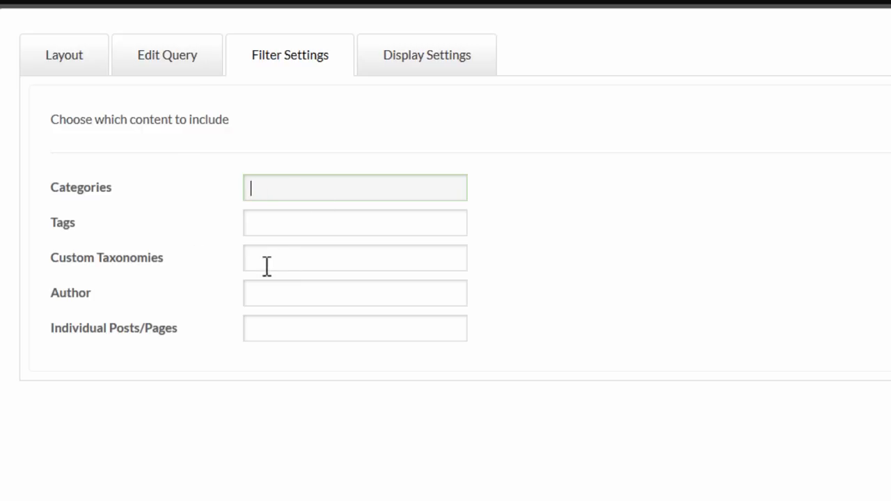
click(354, 328)
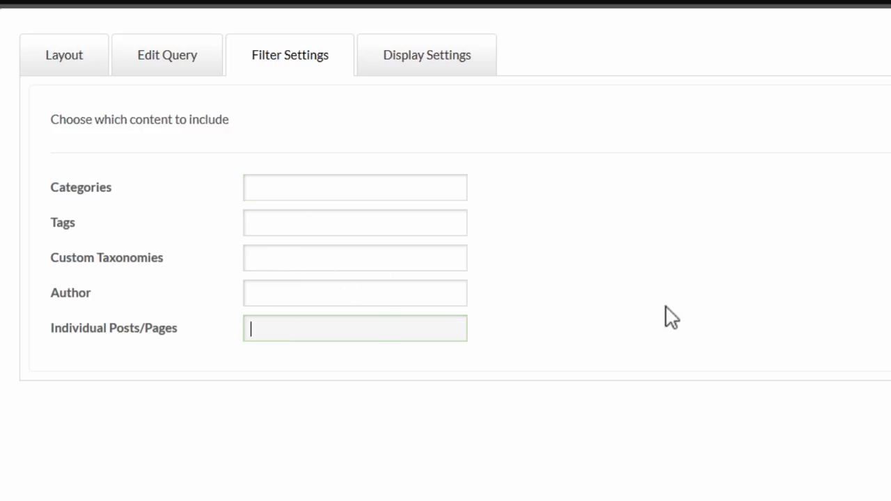
text(u)
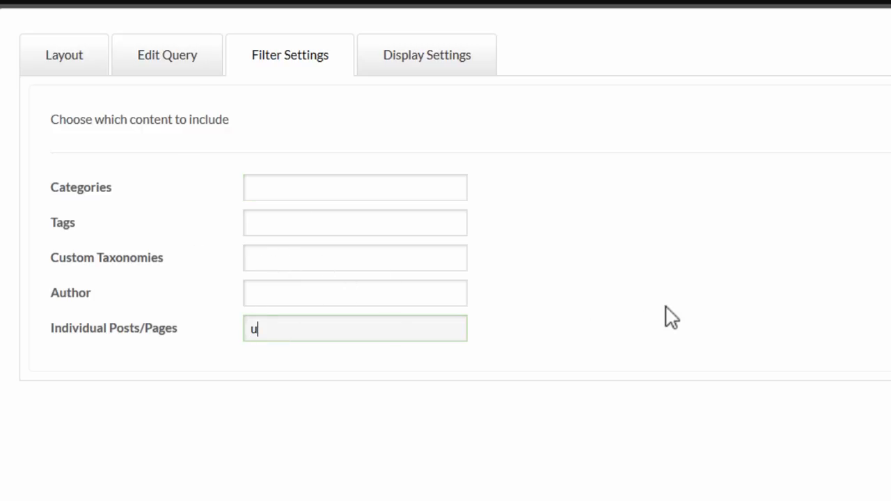
text(ni)
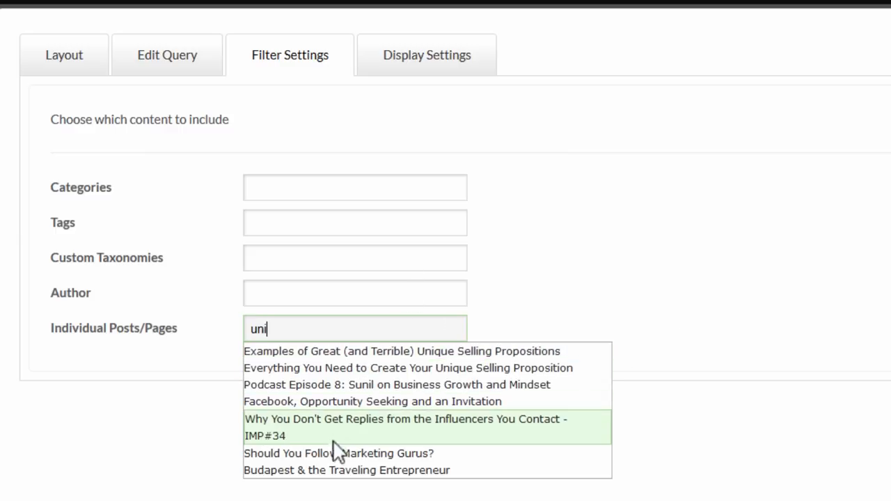
mouse_move(313, 369)
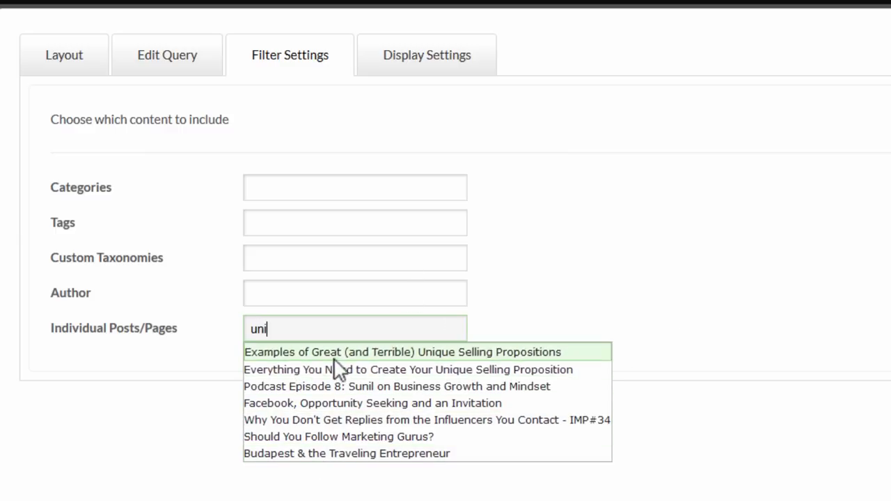
click(401, 351)
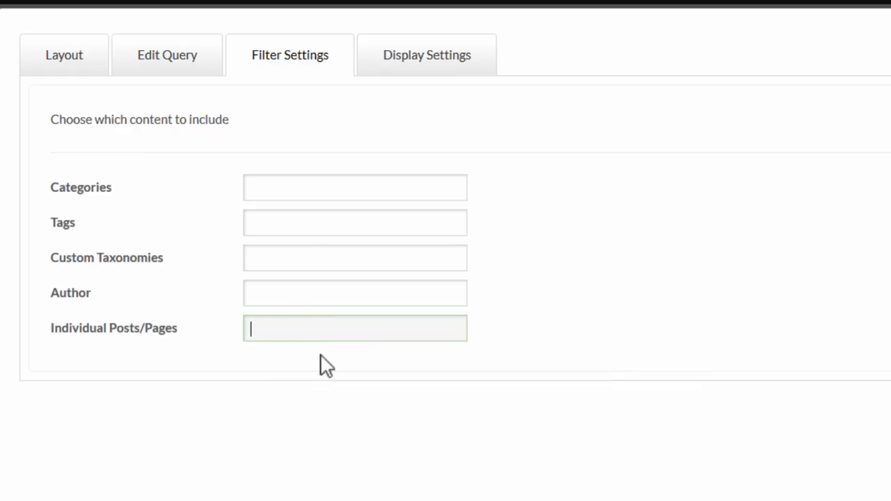
In Display Settings, set 4 columns with the regular Grid arrangement
click(426, 54)
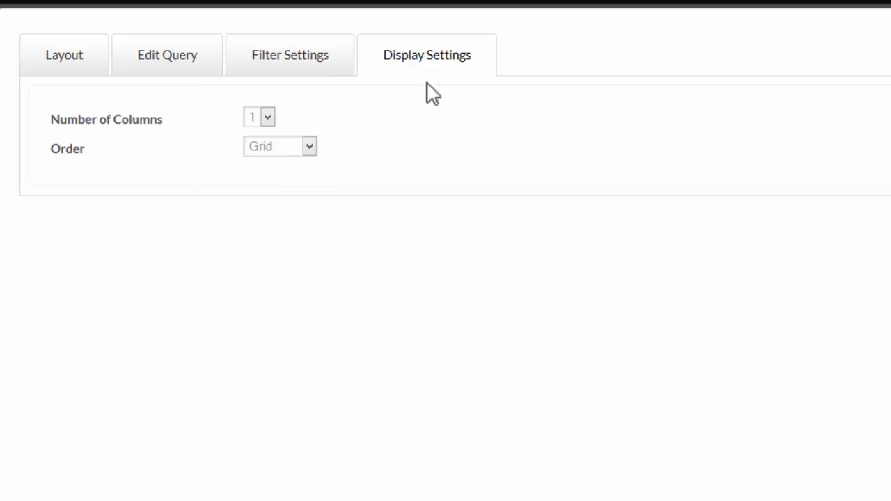
click(259, 117)
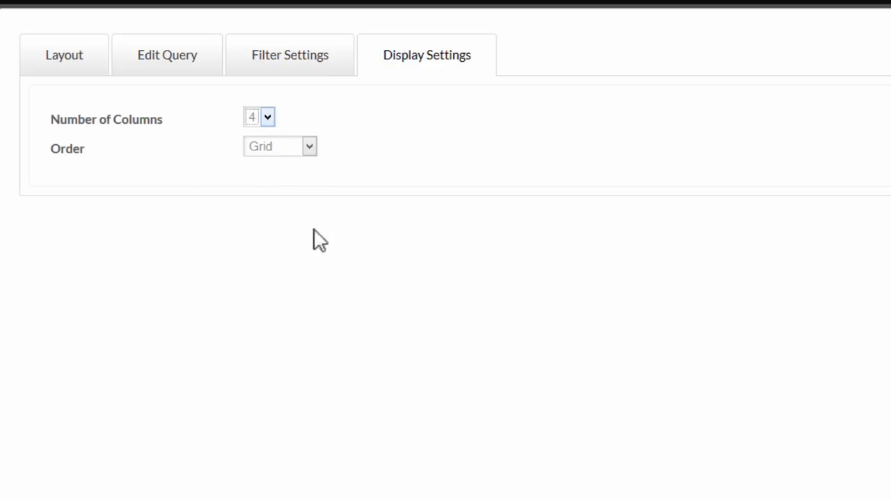
click(279, 146)
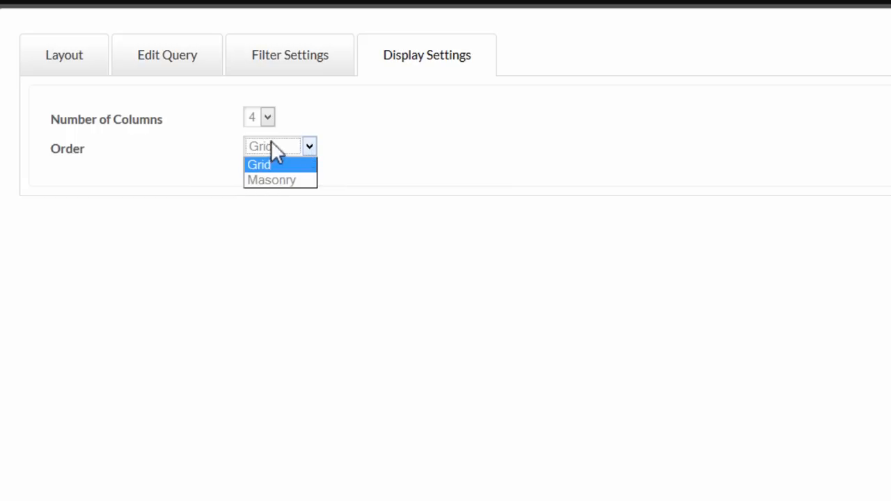
click(259, 164)
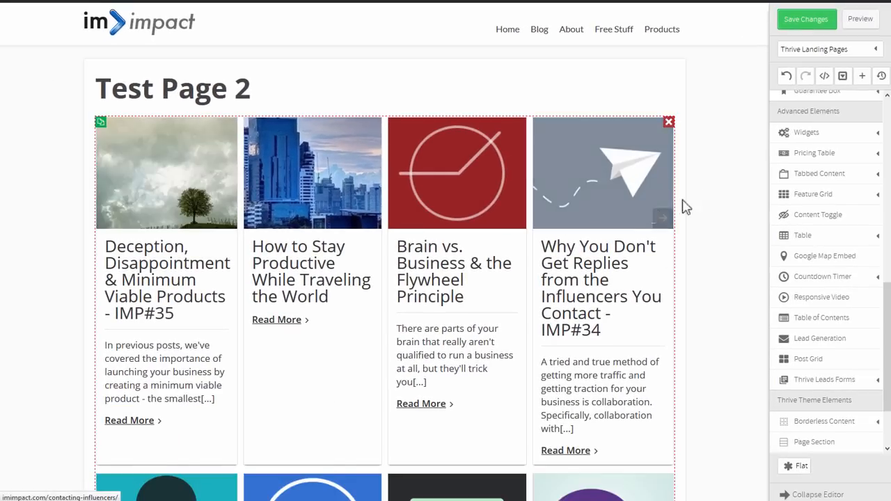
scroll(down, 3)
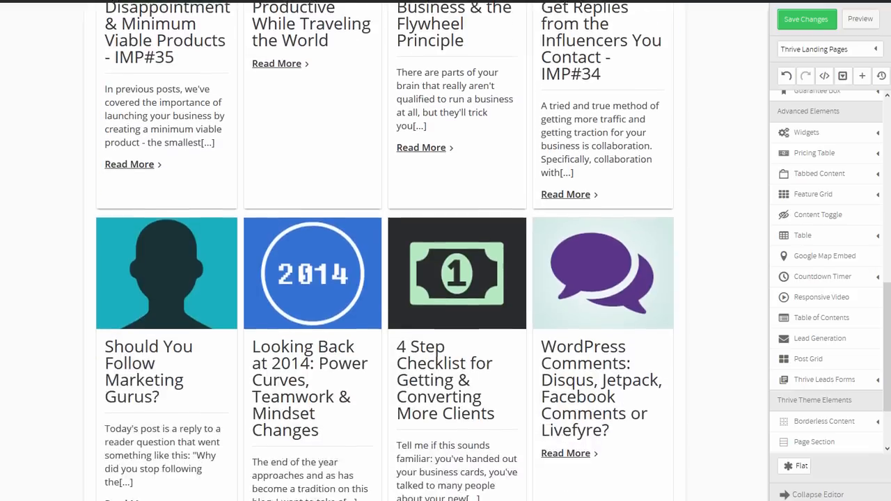
scroll(up, 3)
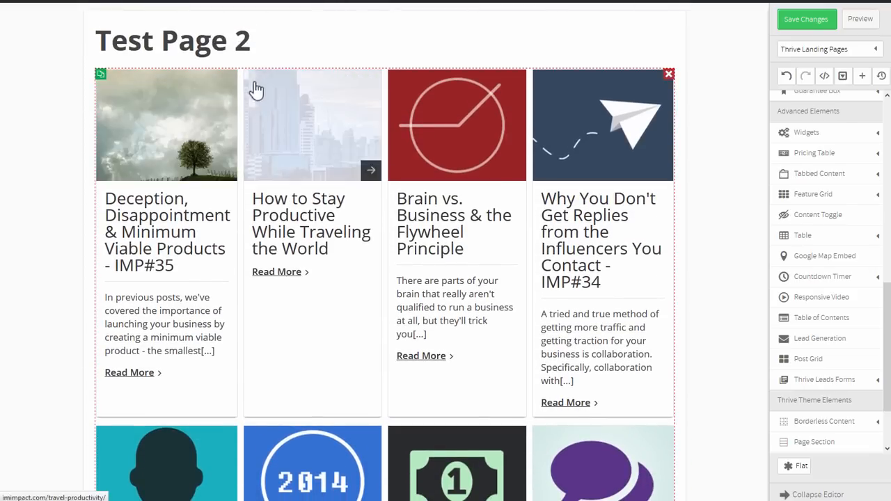
mouse_move(618, 131)
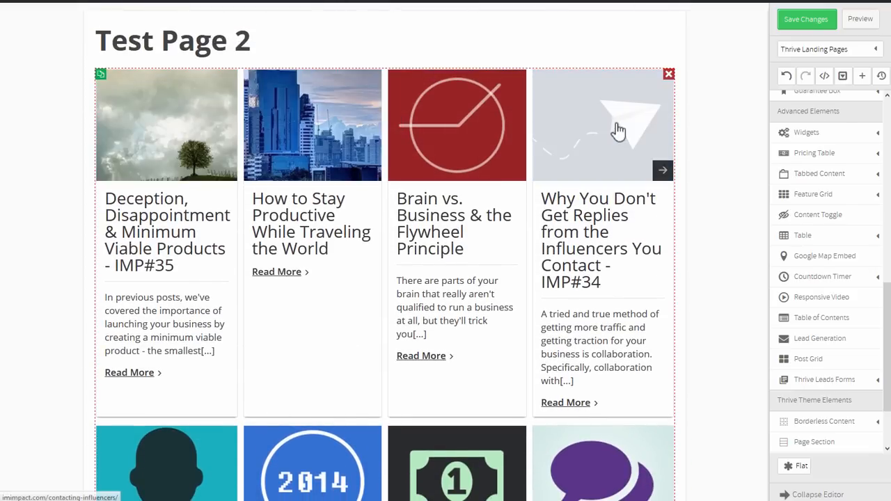
Reopen the post grid via Edit Posts and switch its order to Masonry
click(167, 126)
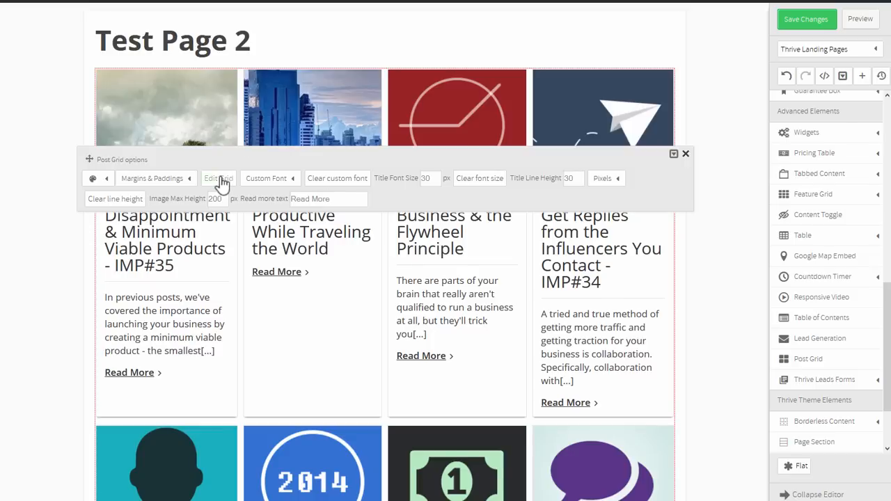
click(217, 178)
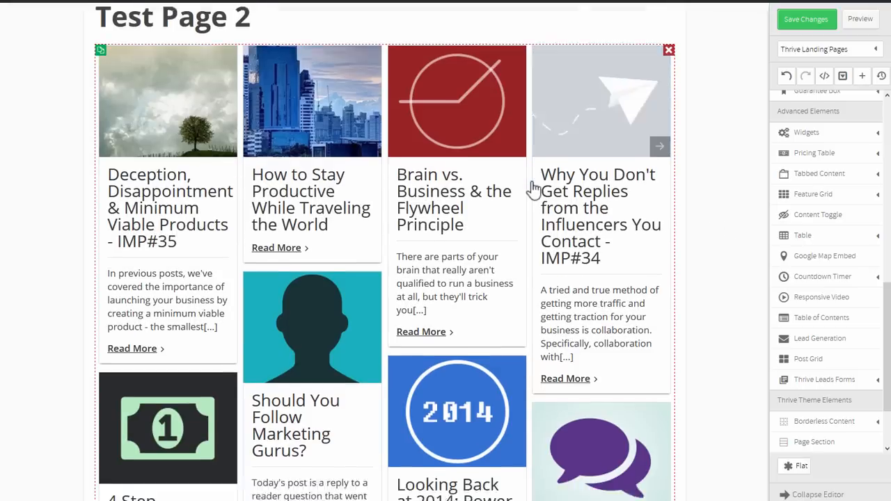
scroll(down, 3)
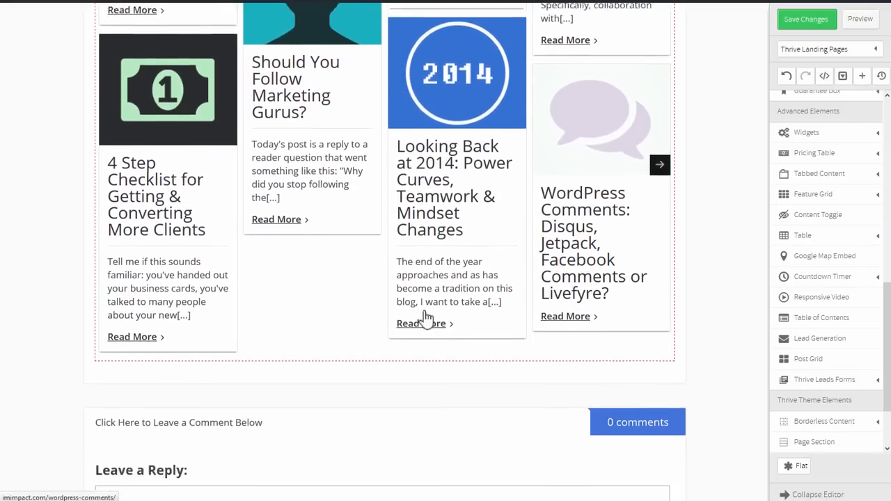
scroll(up, 3)
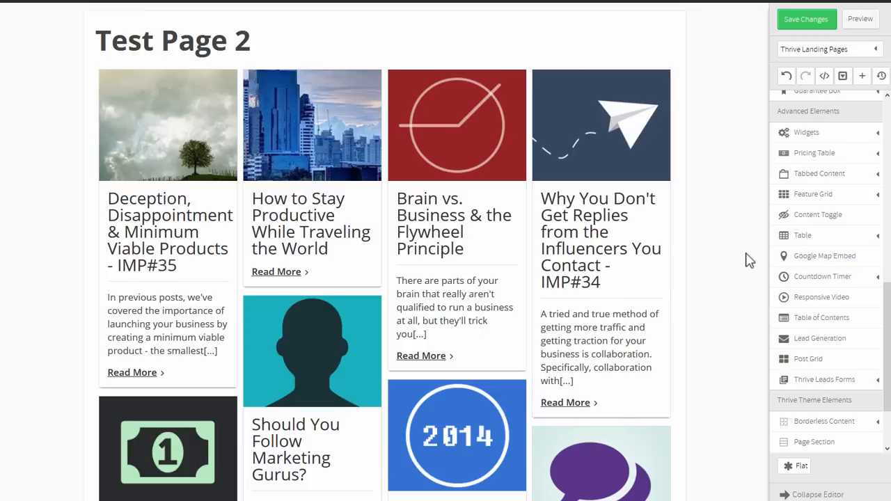
mouse_move(741, 268)
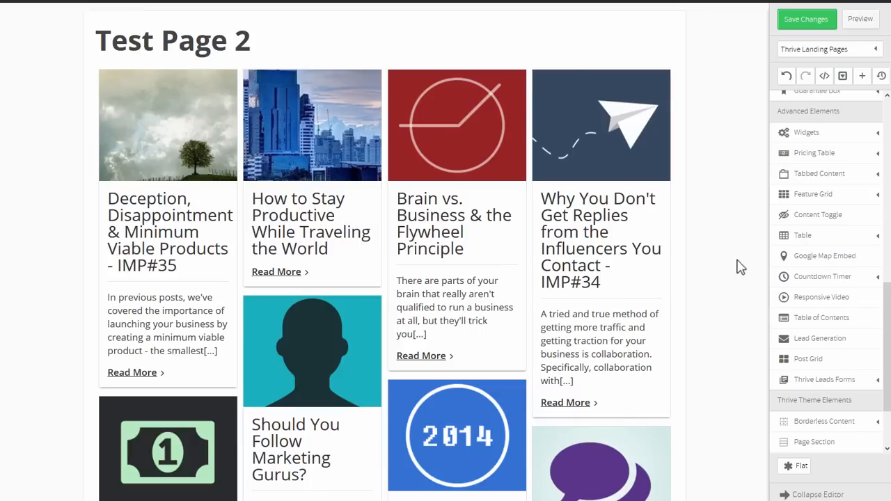
mouse_move(610, 230)
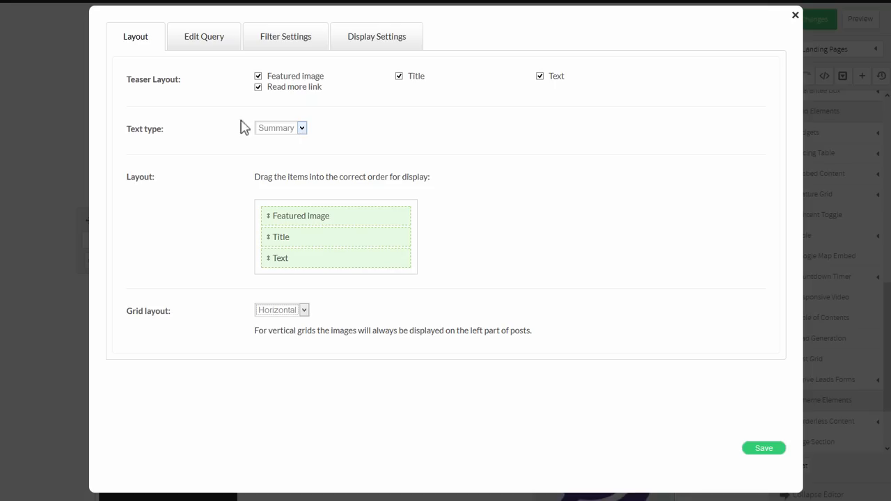
mouse_move(214, 90)
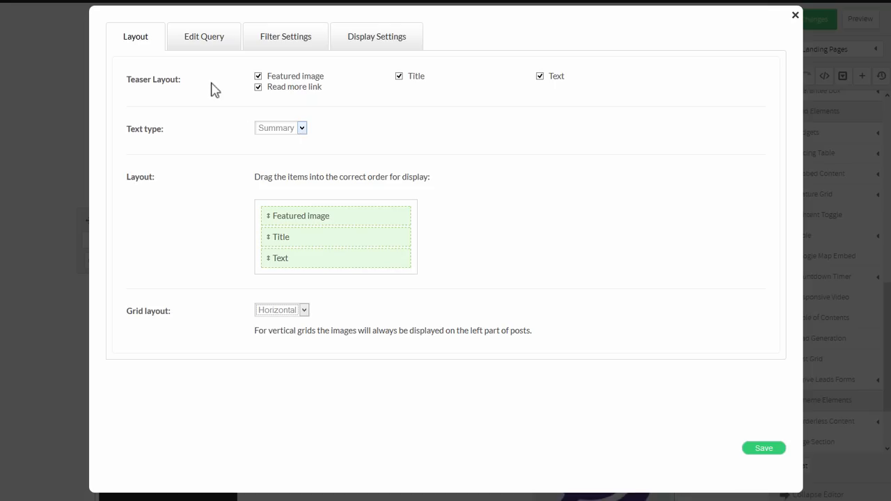
Set the grid query's Order by to Number of Comments and save the settings
click(203, 36)
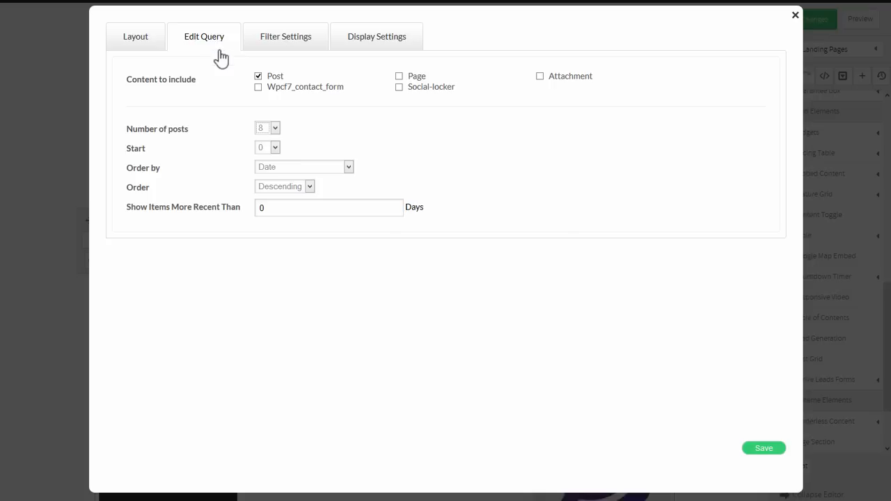
mouse_move(301, 174)
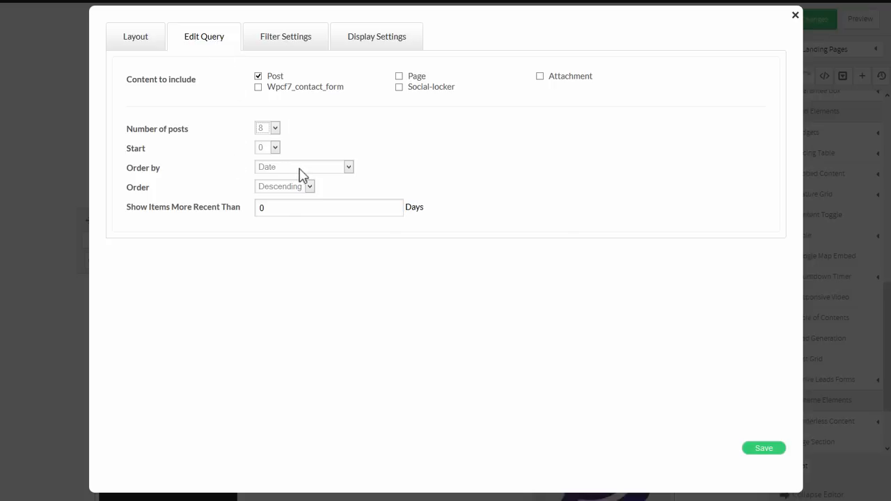
click(303, 167)
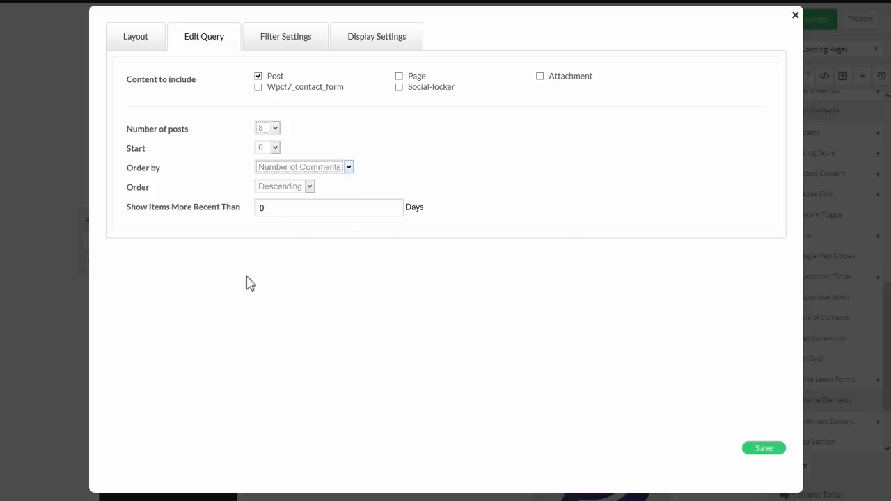
mouse_move(429, 188)
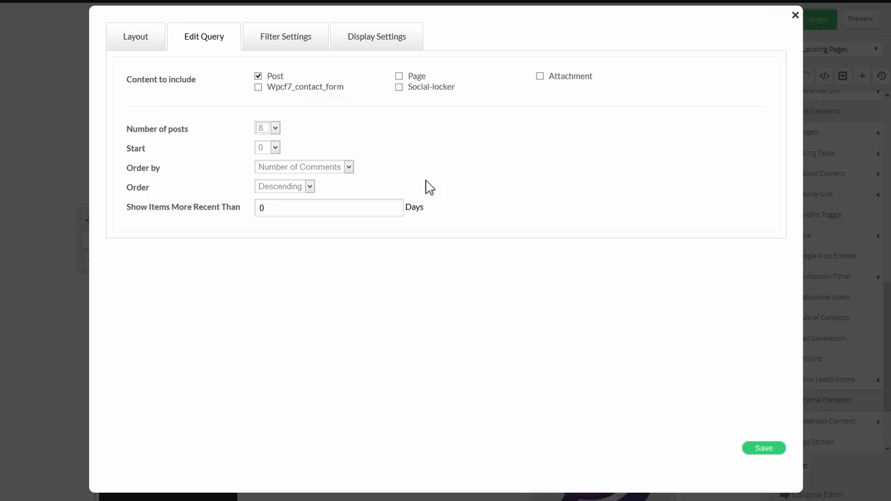
mouse_move(396, 270)
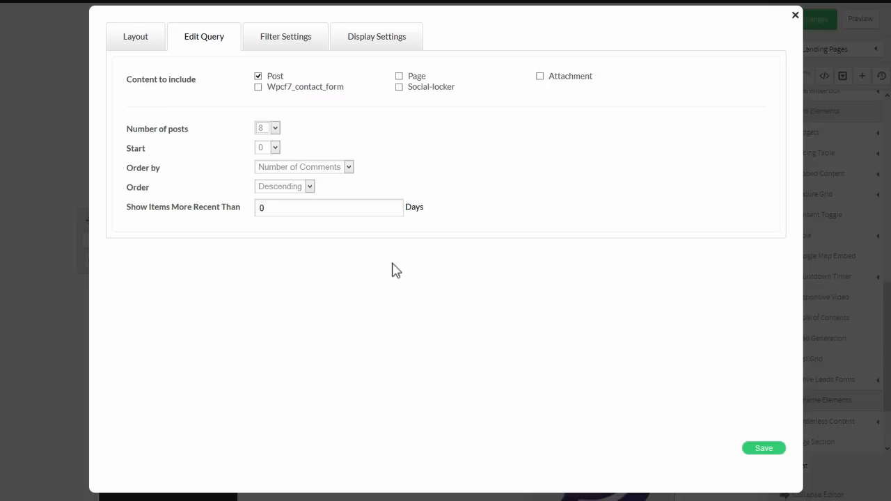
mouse_move(763, 451)
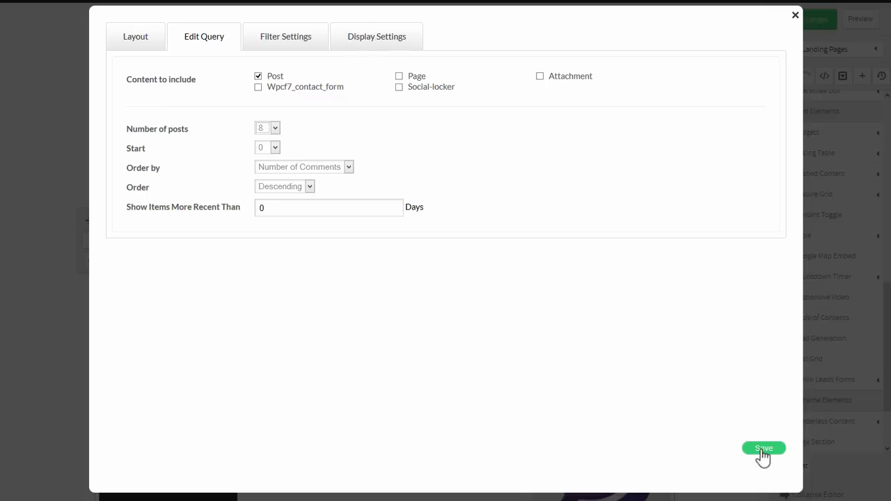
click(762, 449)
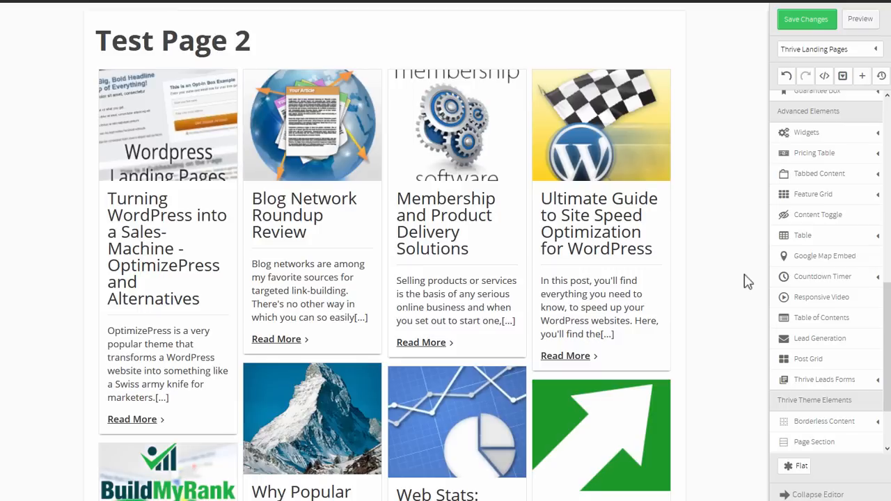
mouse_move(717, 234)
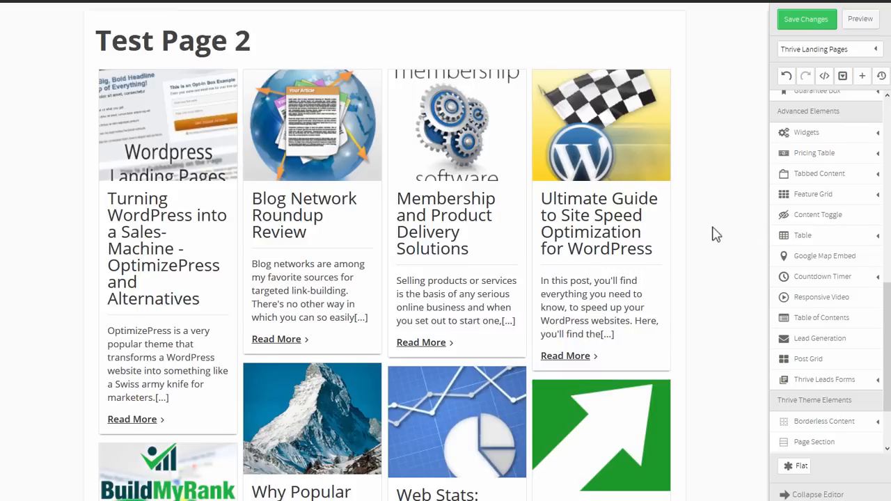
Scroll through the comment-sorted grid to review its second row of cards
scroll(down, 3)
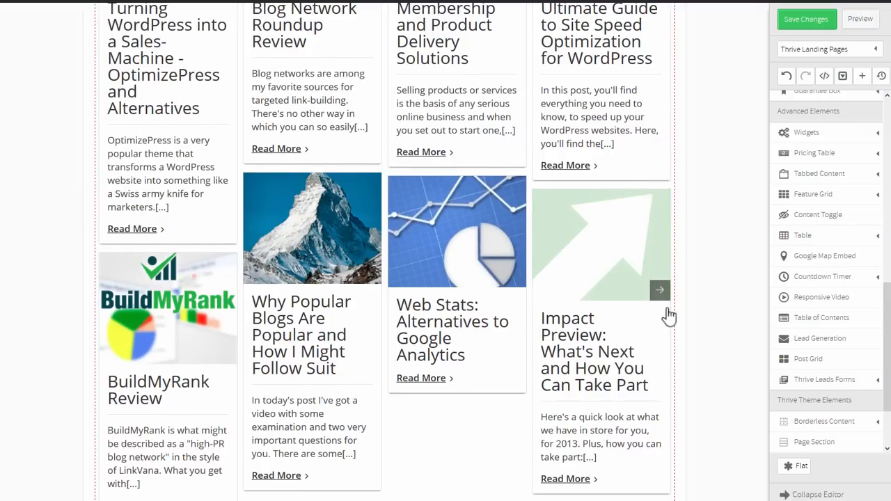
scroll(up, 3)
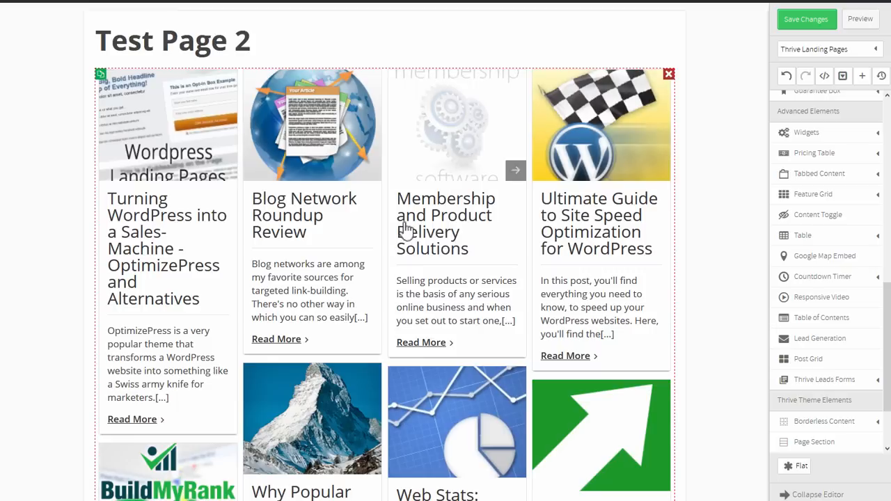
mouse_move(387, 206)
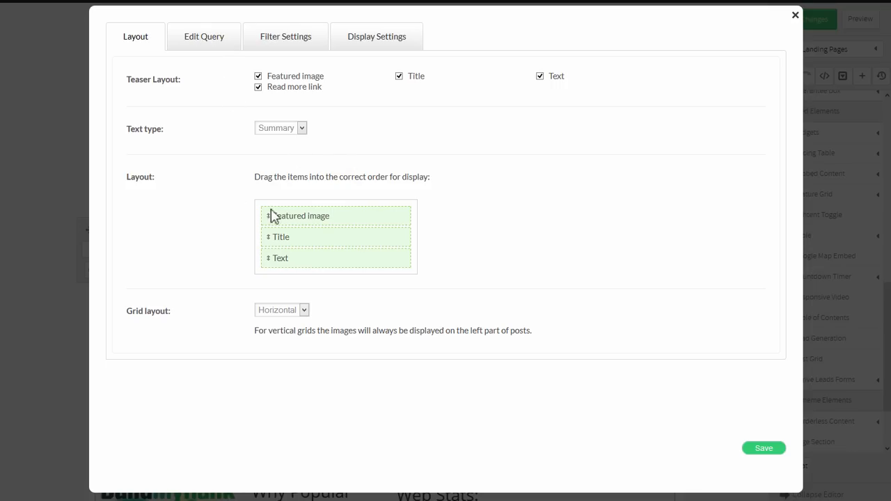
Set Show Items More Recent Than to 365 days in the grid query
click(203, 36)
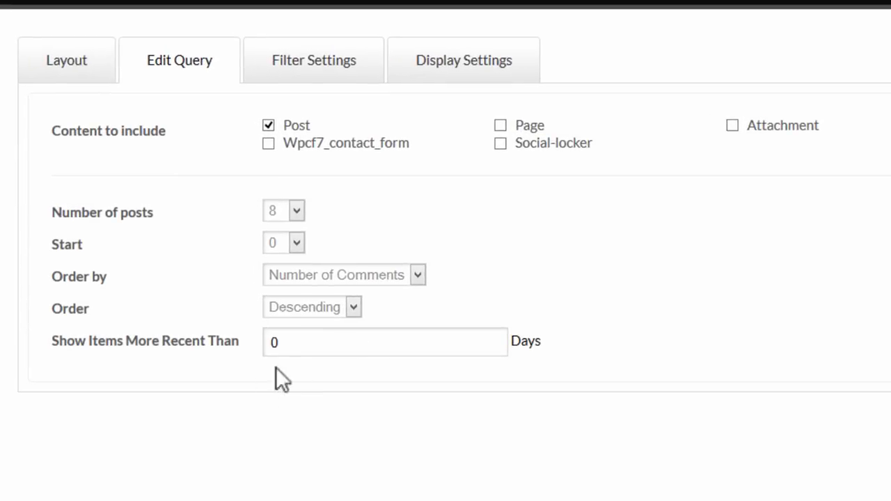
triple_click(385, 342)
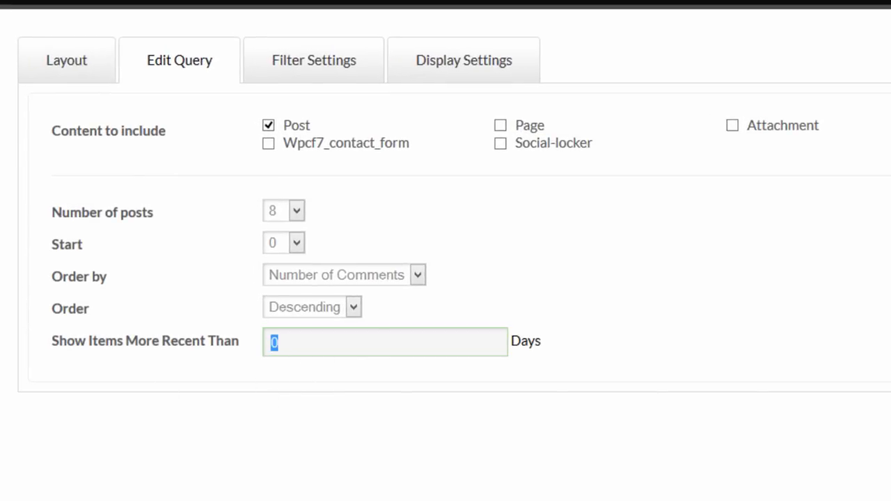
text(3)
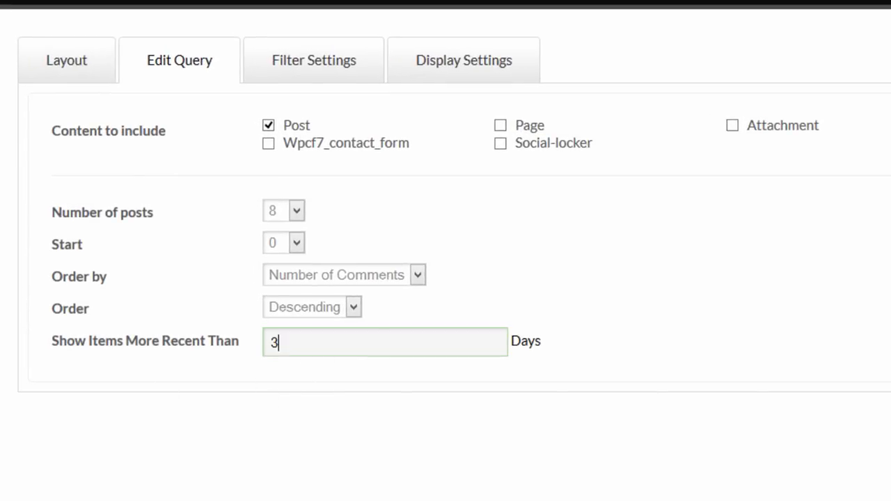
text(65)
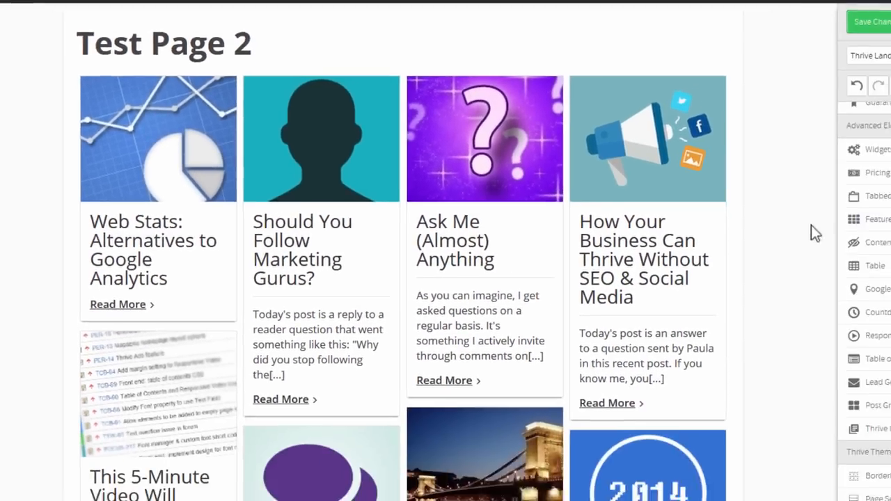
Scroll through the recency-filtered grid to review the refreshed posts
scroll(down, 3)
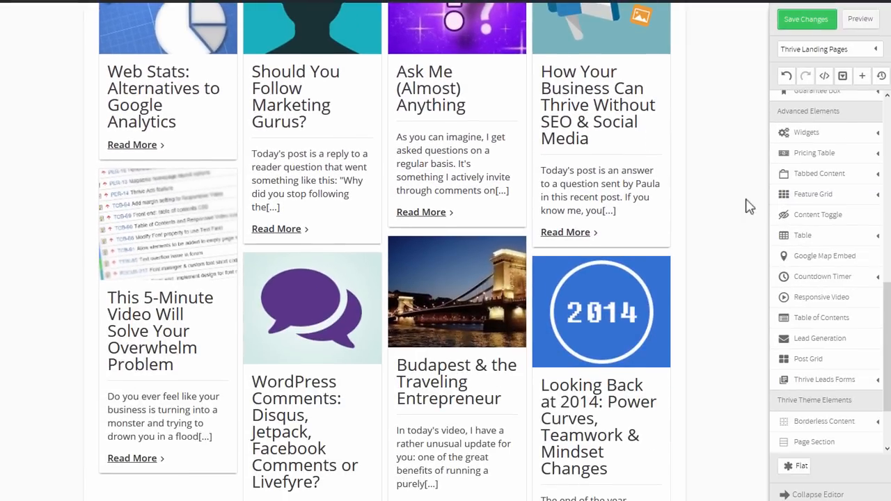
scroll(up, 3)
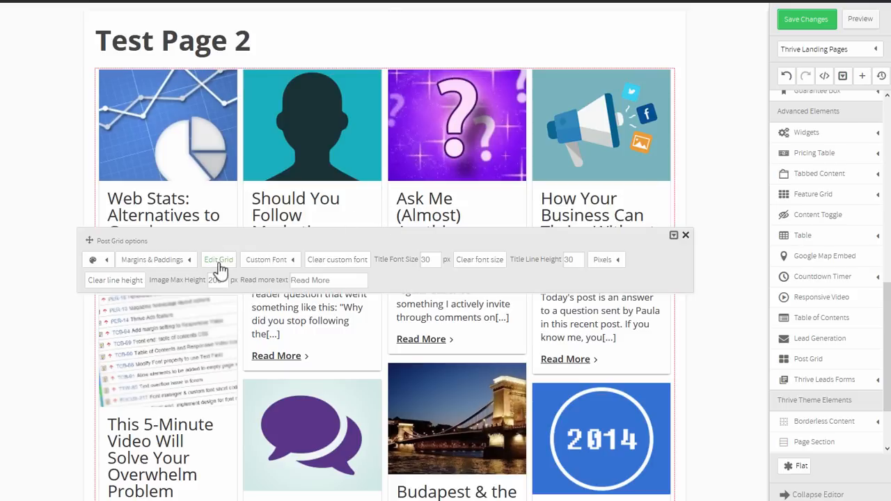
Enter Podcast in the Filter Settings Categories field and save to update the grid
click(218, 259)
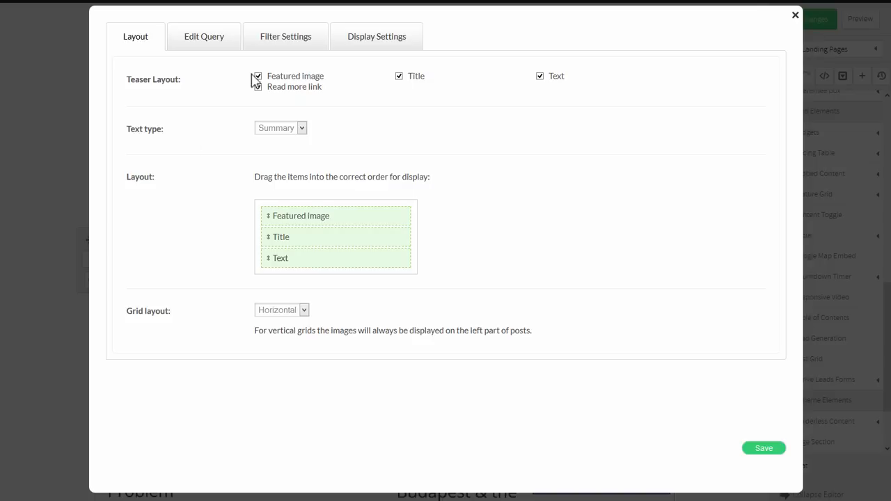
click(286, 36)
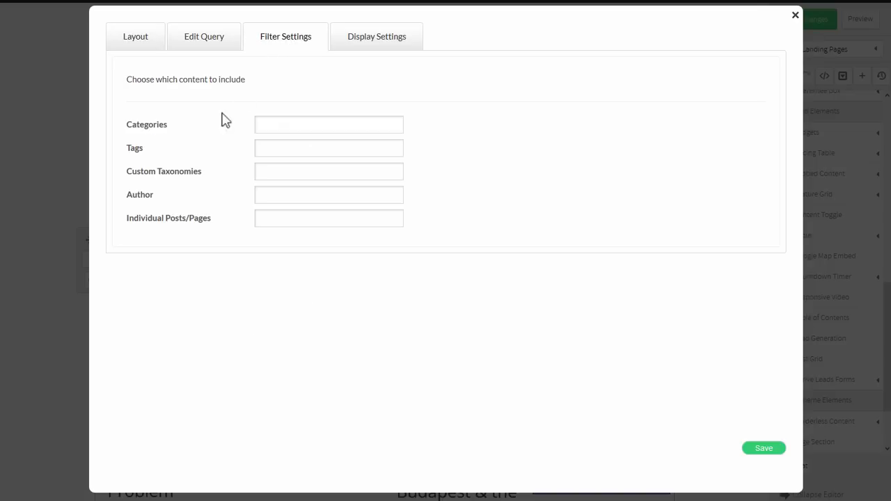
text(p)
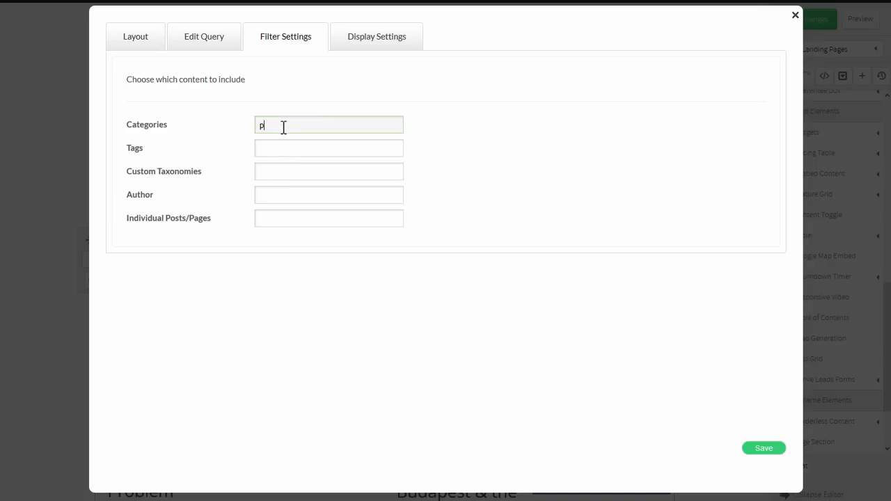
text(odcast,)
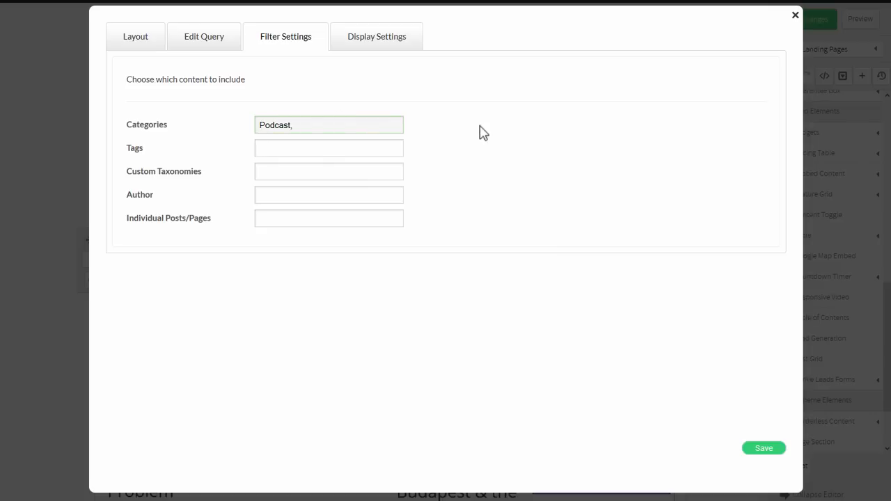
click(329, 148)
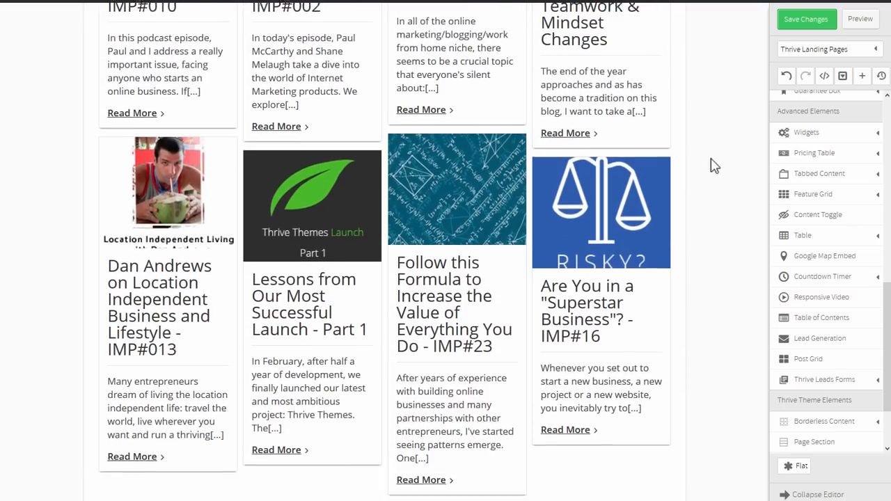
scroll(up, 3)
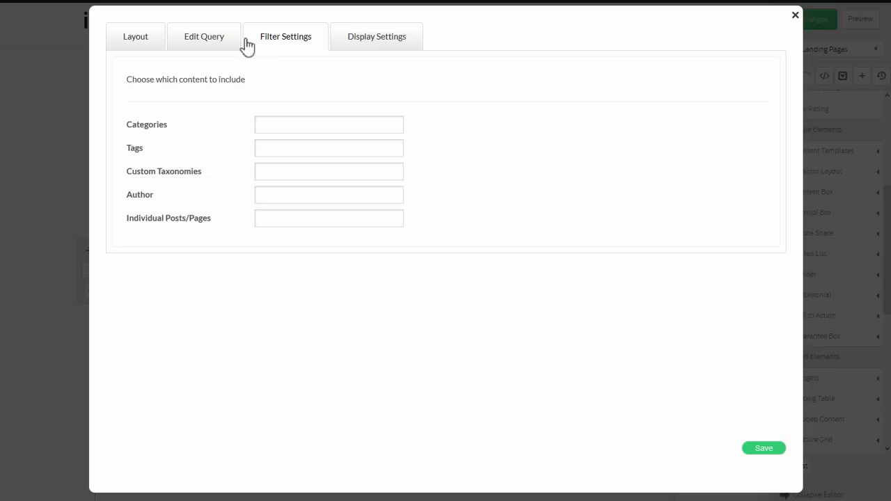
Enter author Shane in the Author filter field and save to reload the grid
click(328, 195)
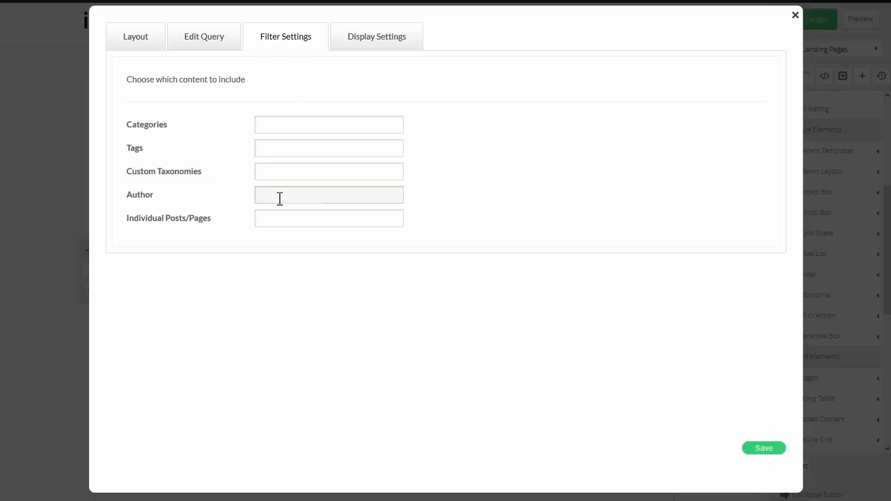
text(sha)
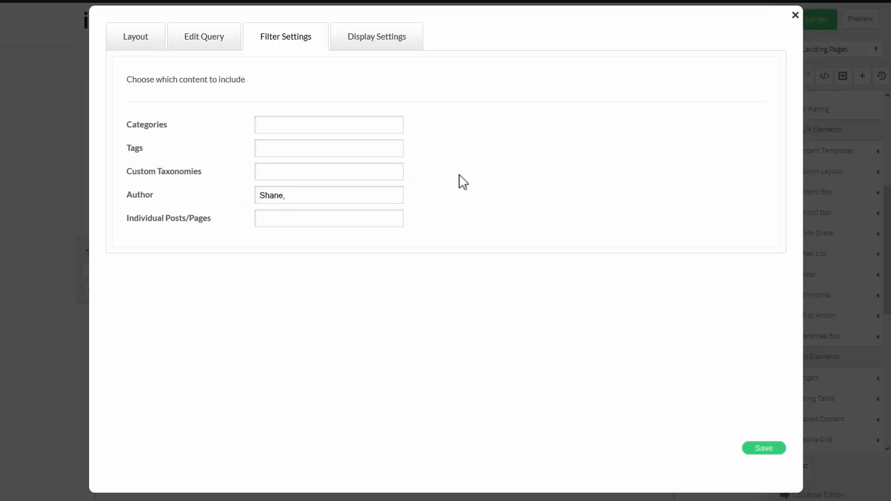
mouse_move(301, 245)
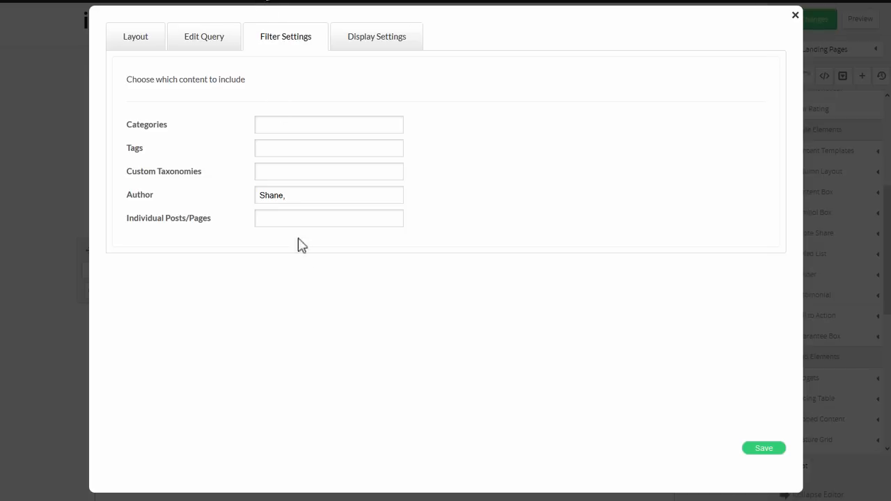
mouse_move(820, 445)
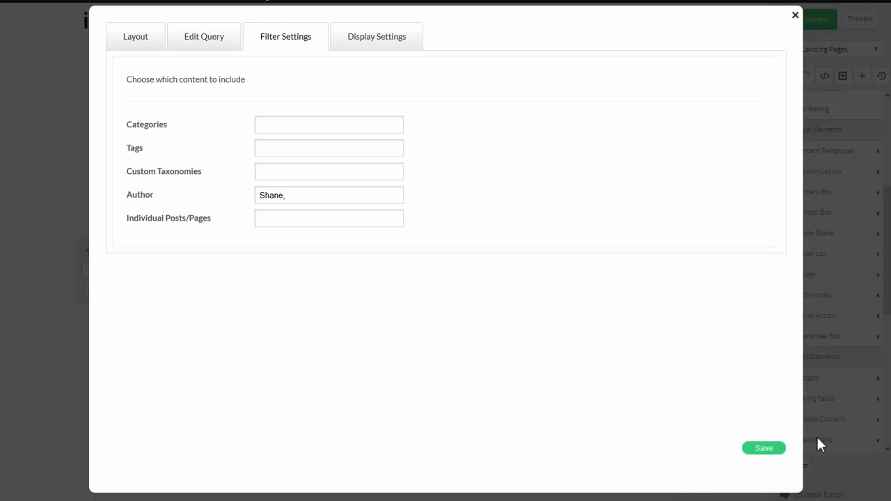
click(763, 448)
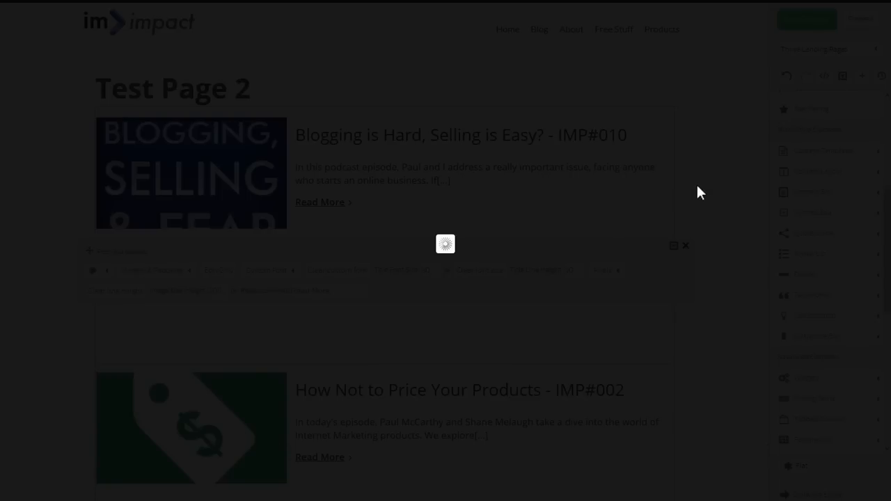